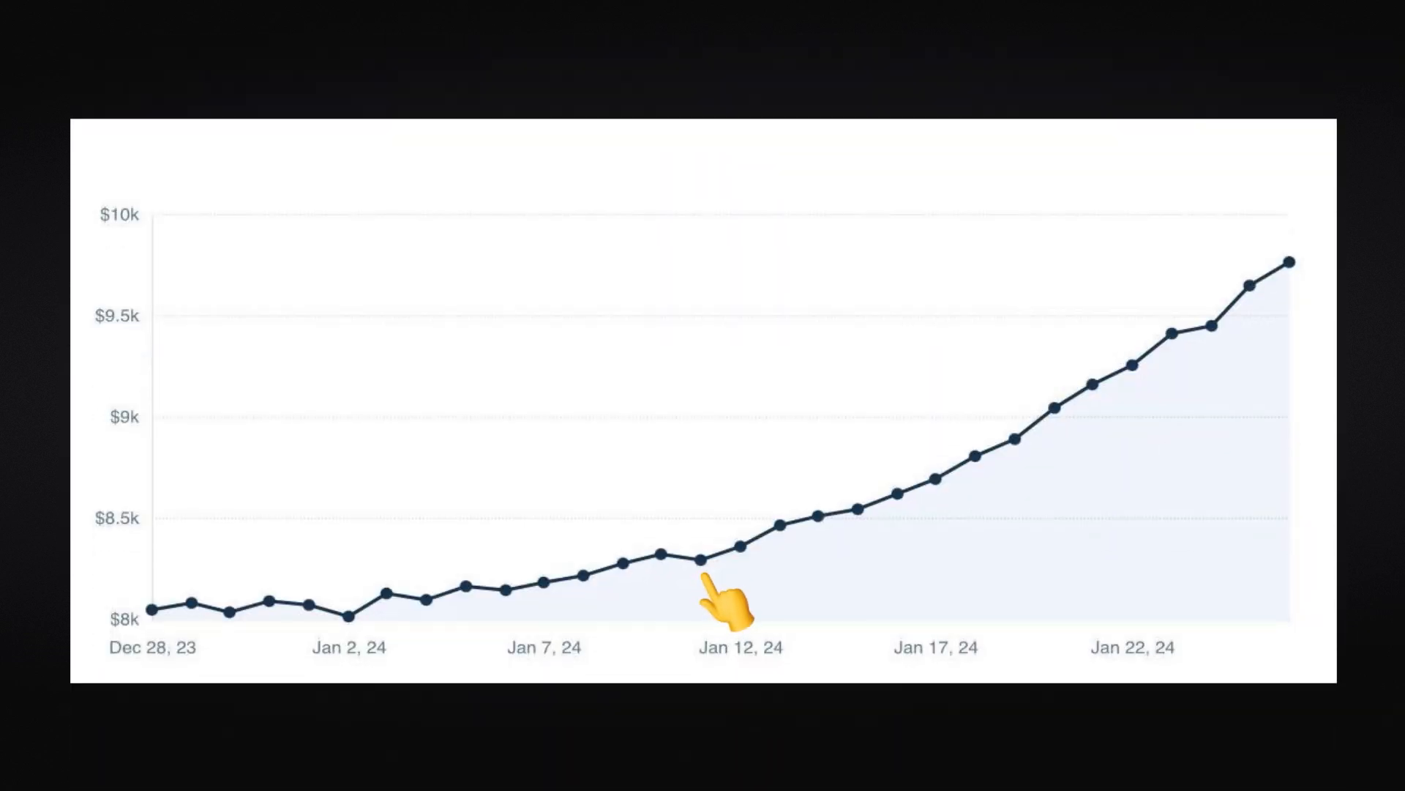
{"action": "mouse_move", "coordinate": [1014, 484]}
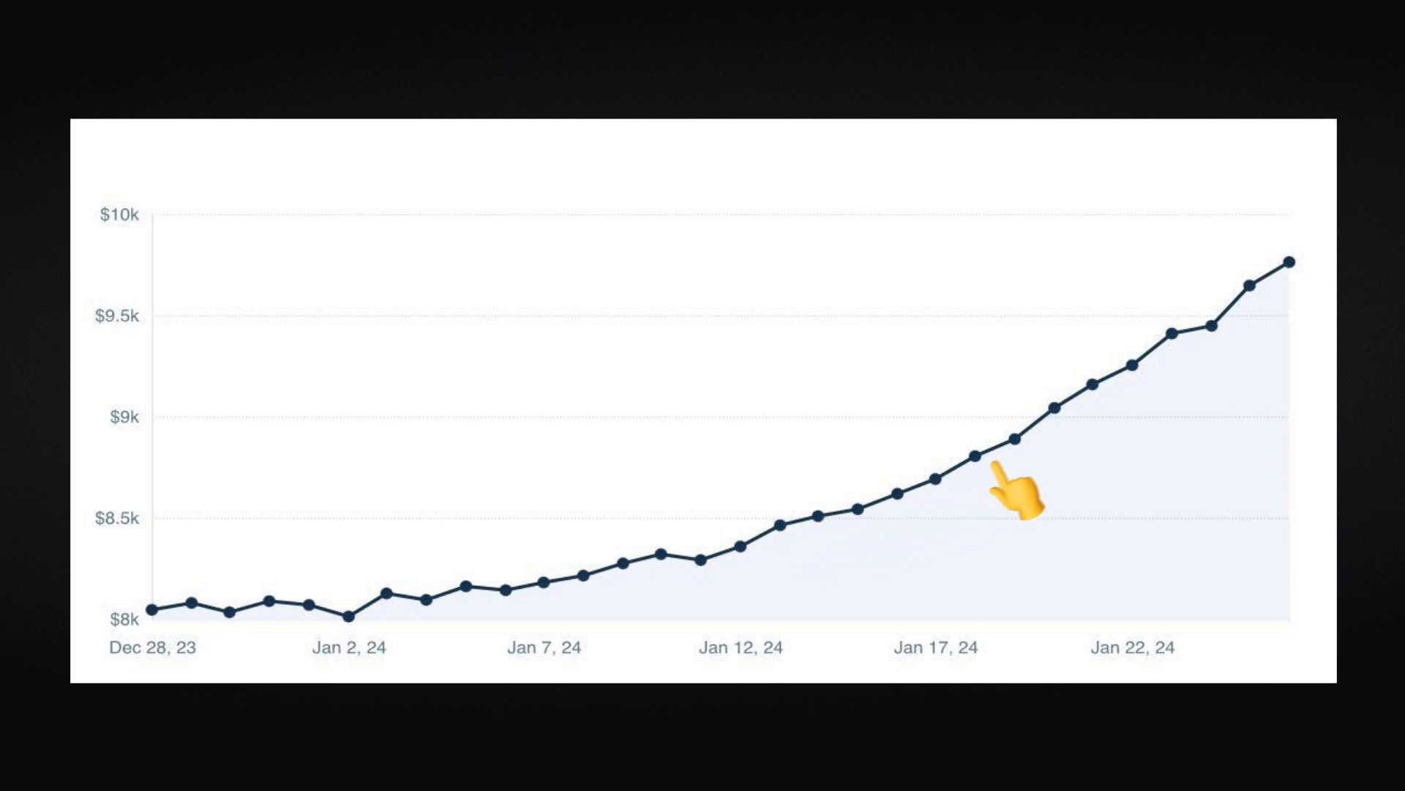
{"action": "mouse_move", "coordinate": [1322, 295]}
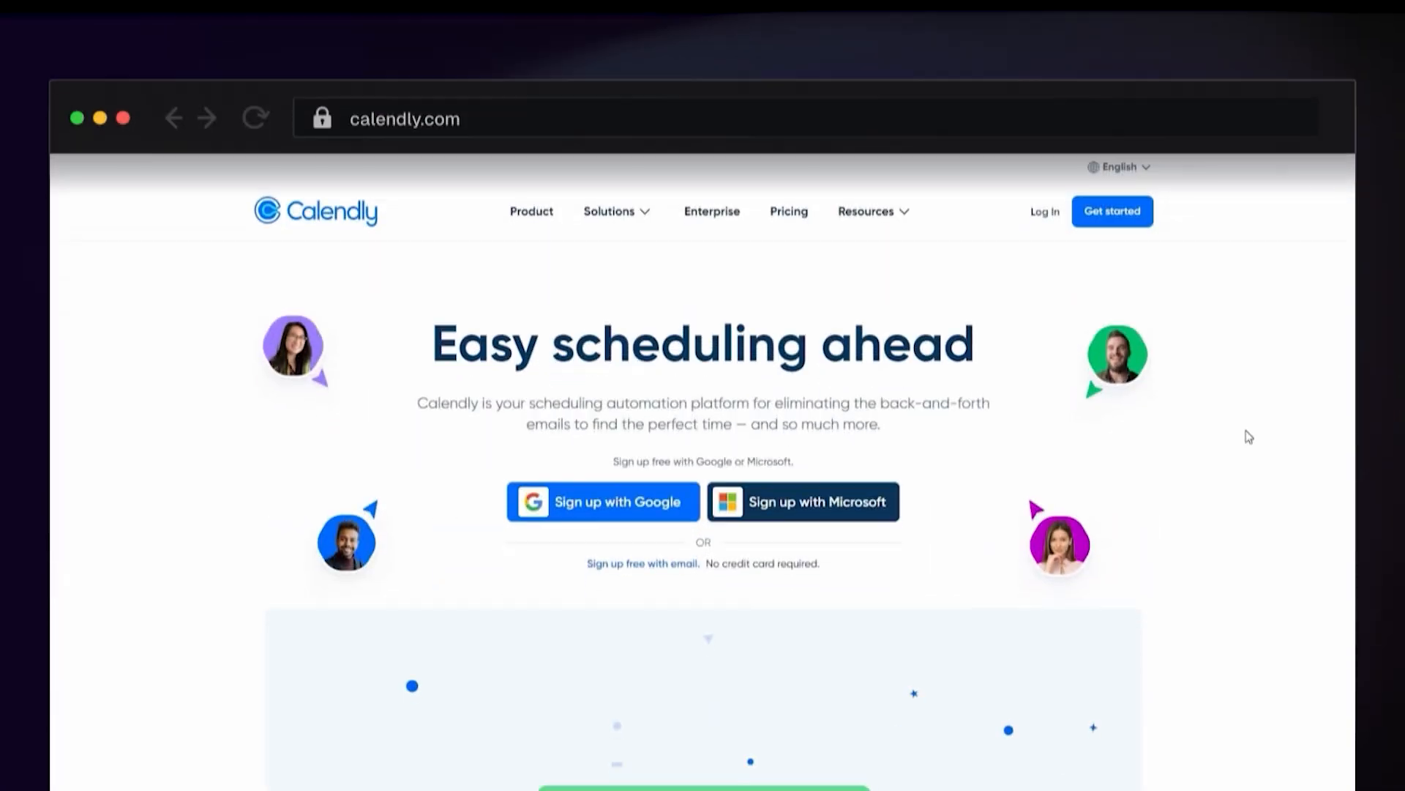
- Customize a one-off 30 Minute Meeting link with a new duration and Wednesday–Friday hours
{"action": "scroll", "scroll_direction": "down", "scroll_amount": 3}
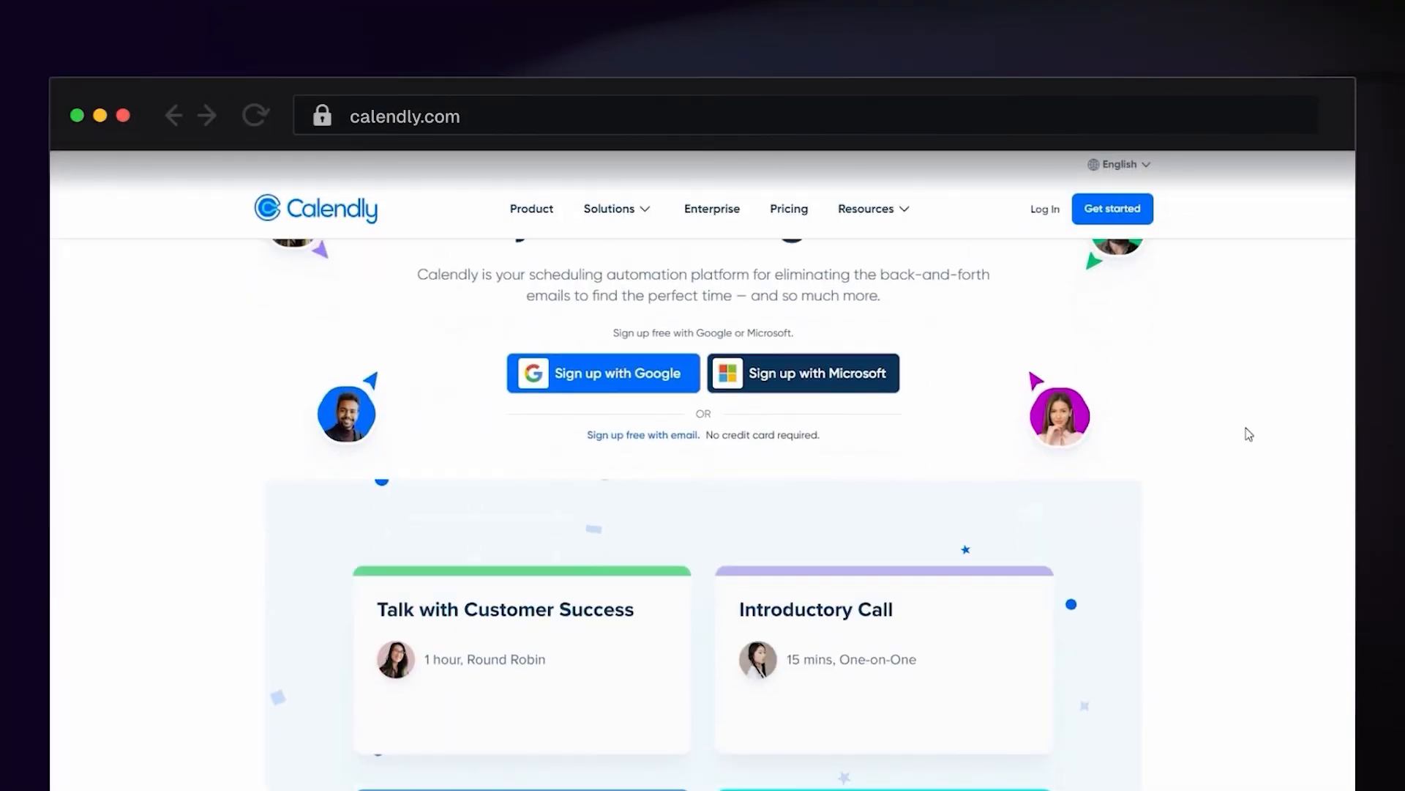
{"action": "scroll", "scroll_direction": "down", "scroll_amount": 3}
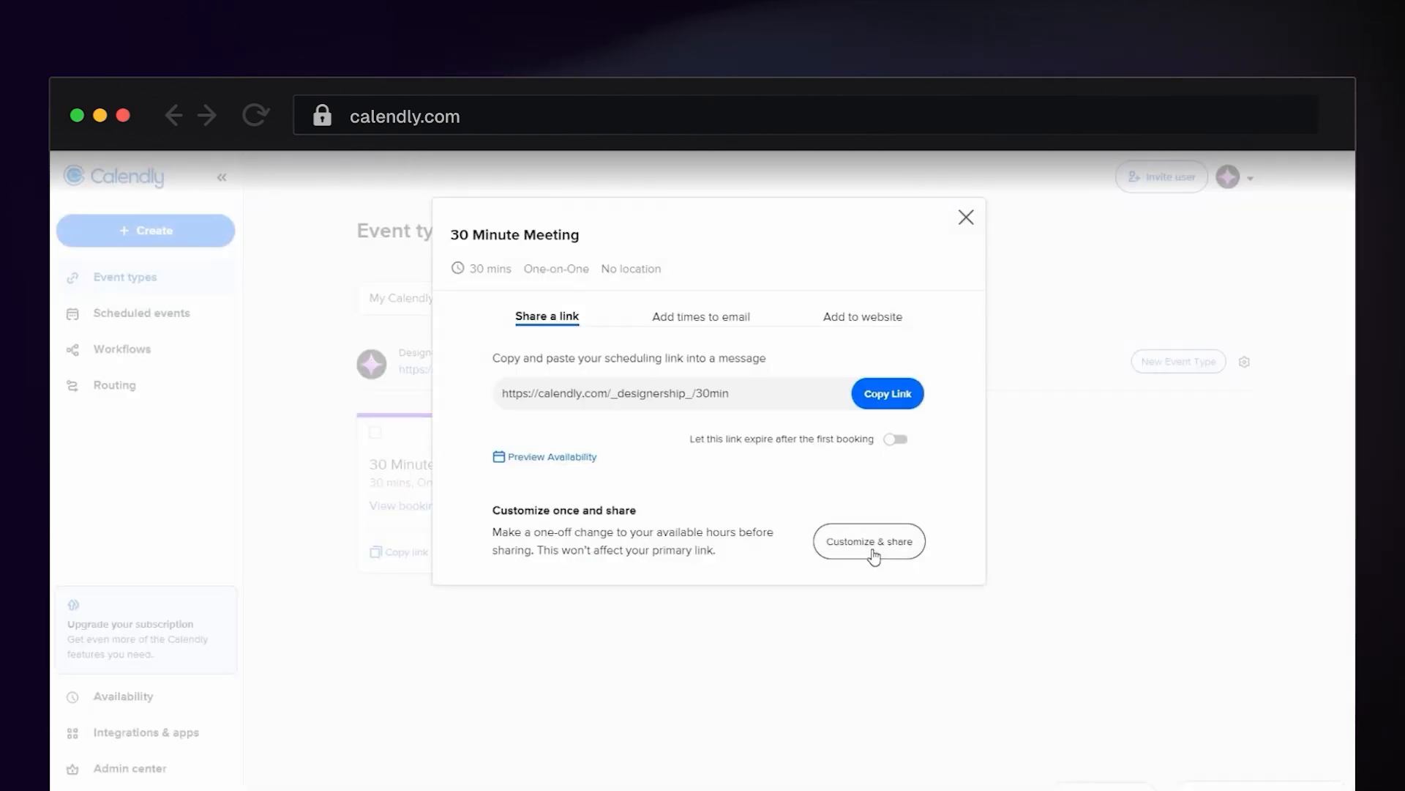
{"action": "left_click", "coordinate": [867, 540]}
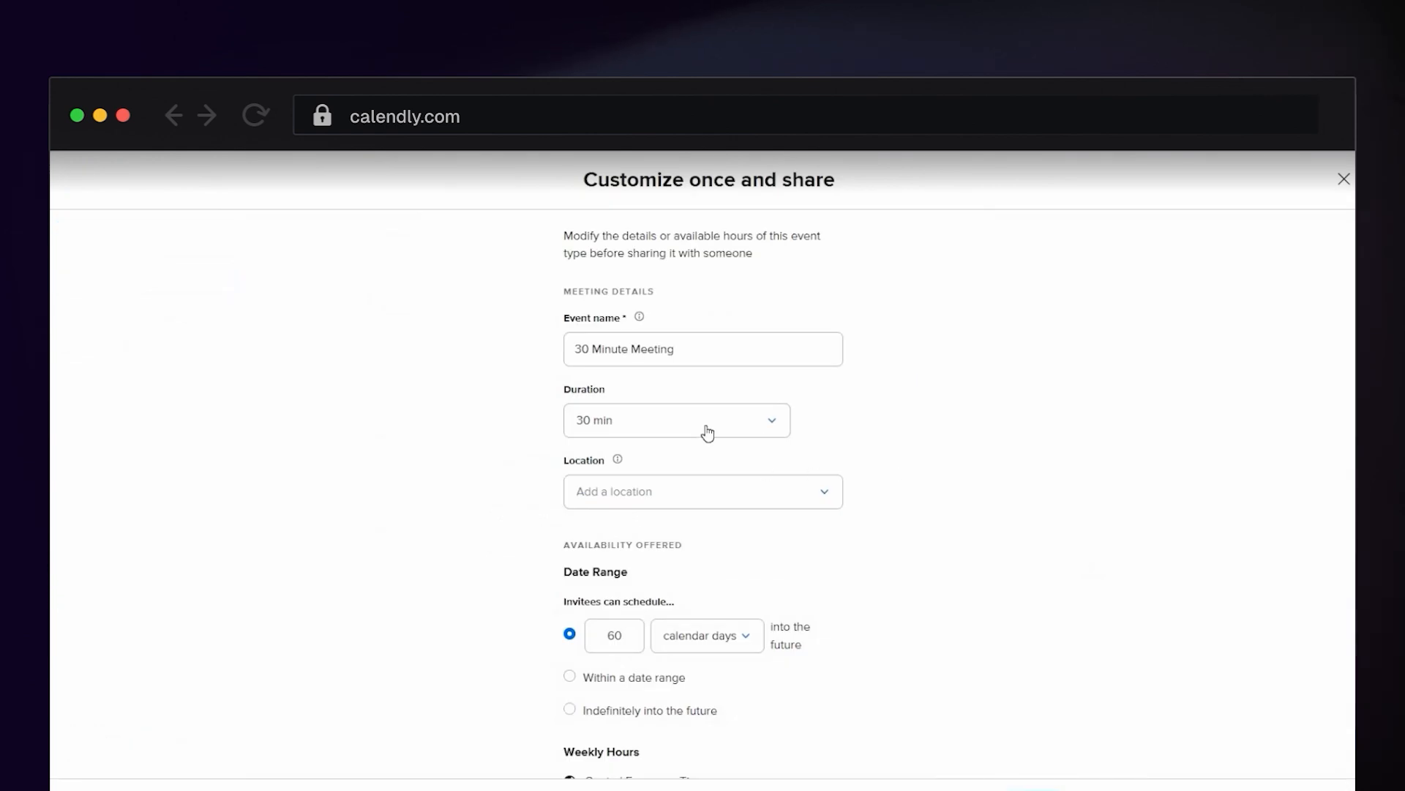
{"action": "left_click", "coordinate": [675, 419]}
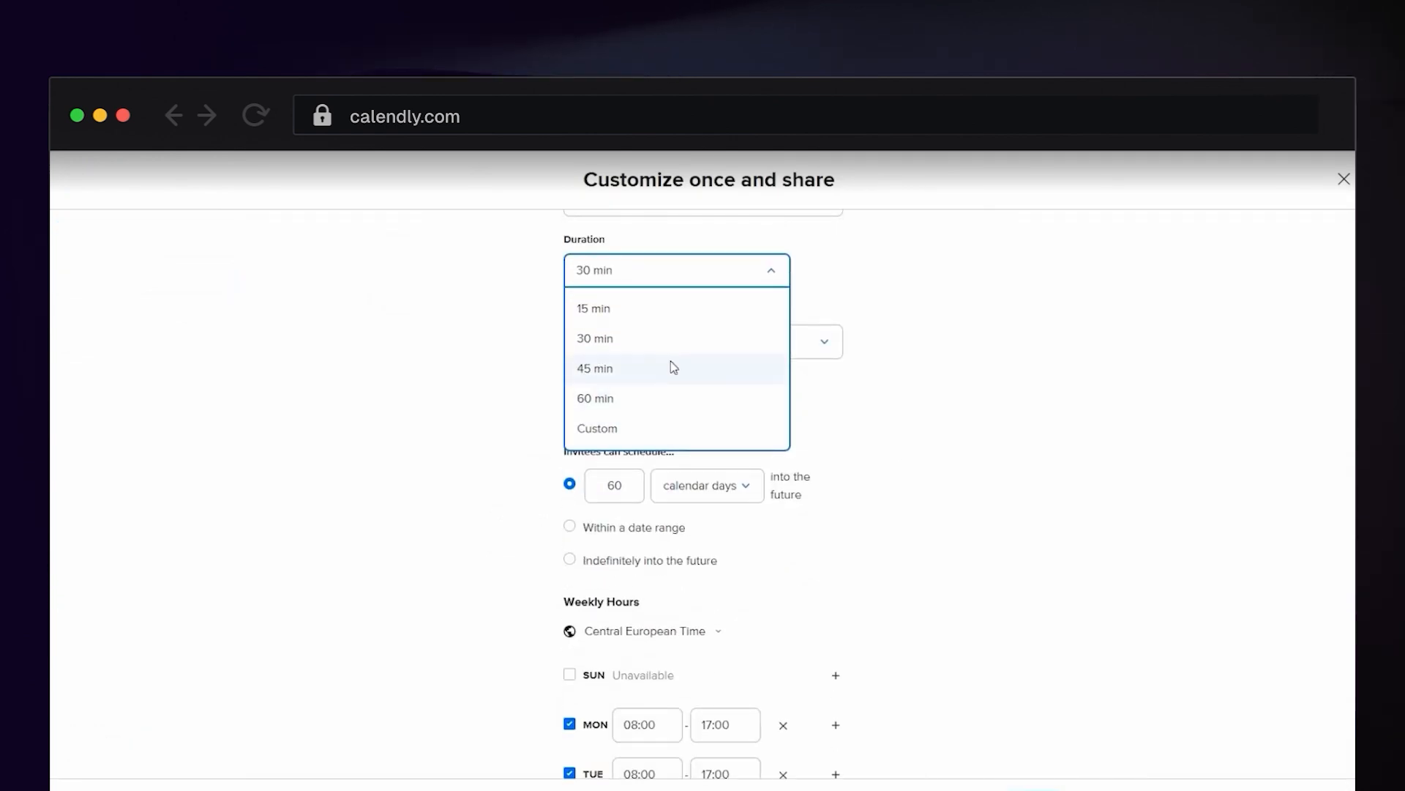
{"action": "left_click", "coordinate": [595, 368]}
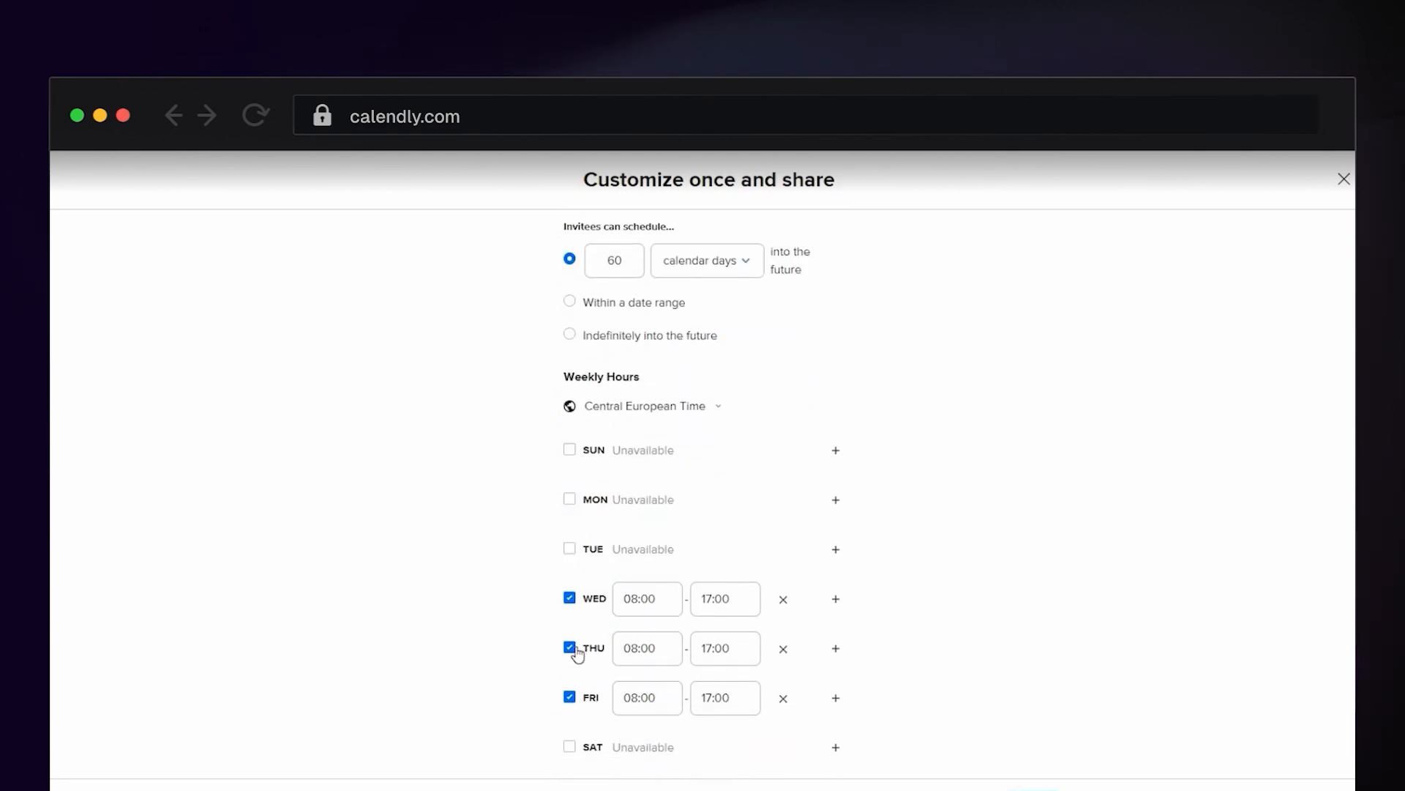
{"action": "left_click", "coordinate": [570, 647]}
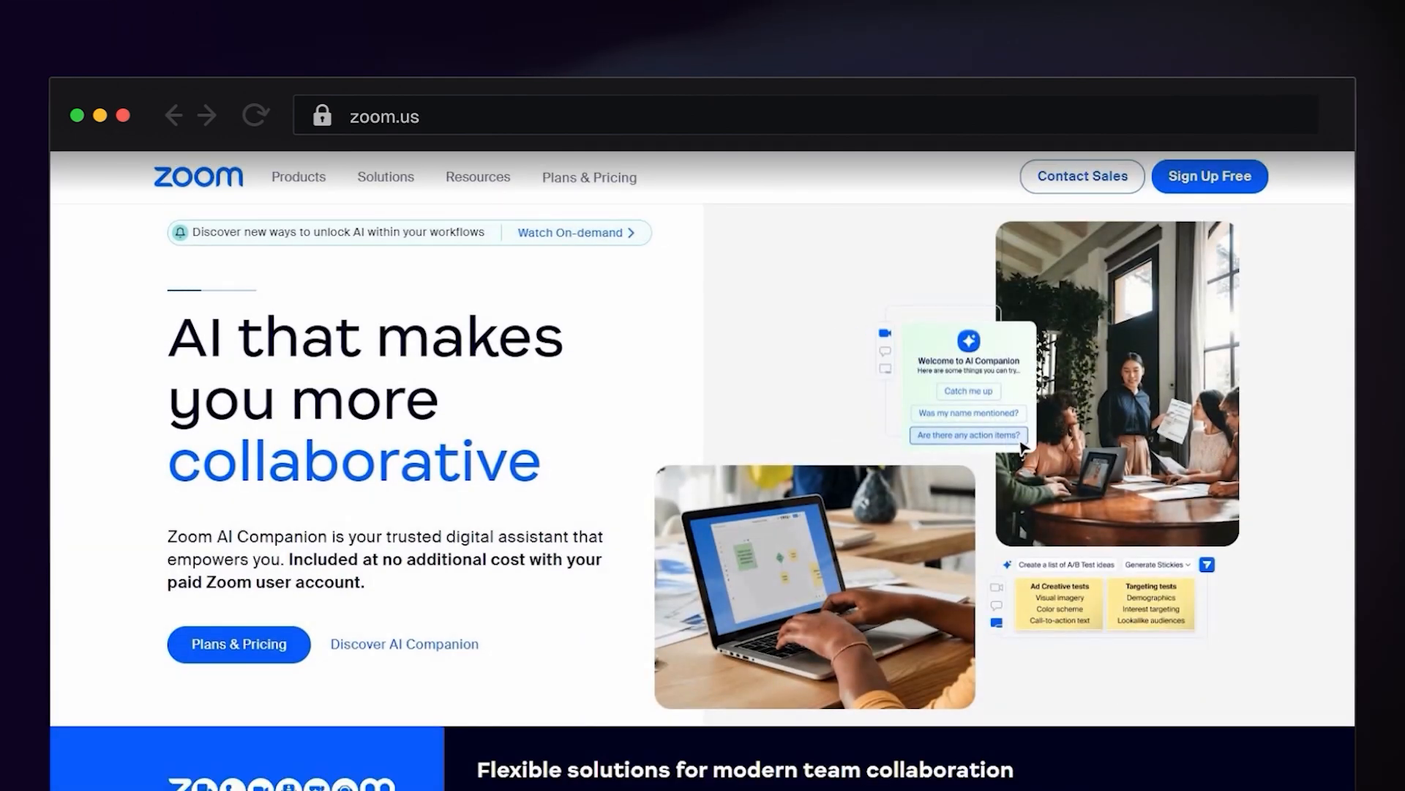
- Browse Zoom's Products, Solutions and Resources menus, then scroll the Plans & Pricing page
{"action": "left_click", "coordinate": [299, 176]}
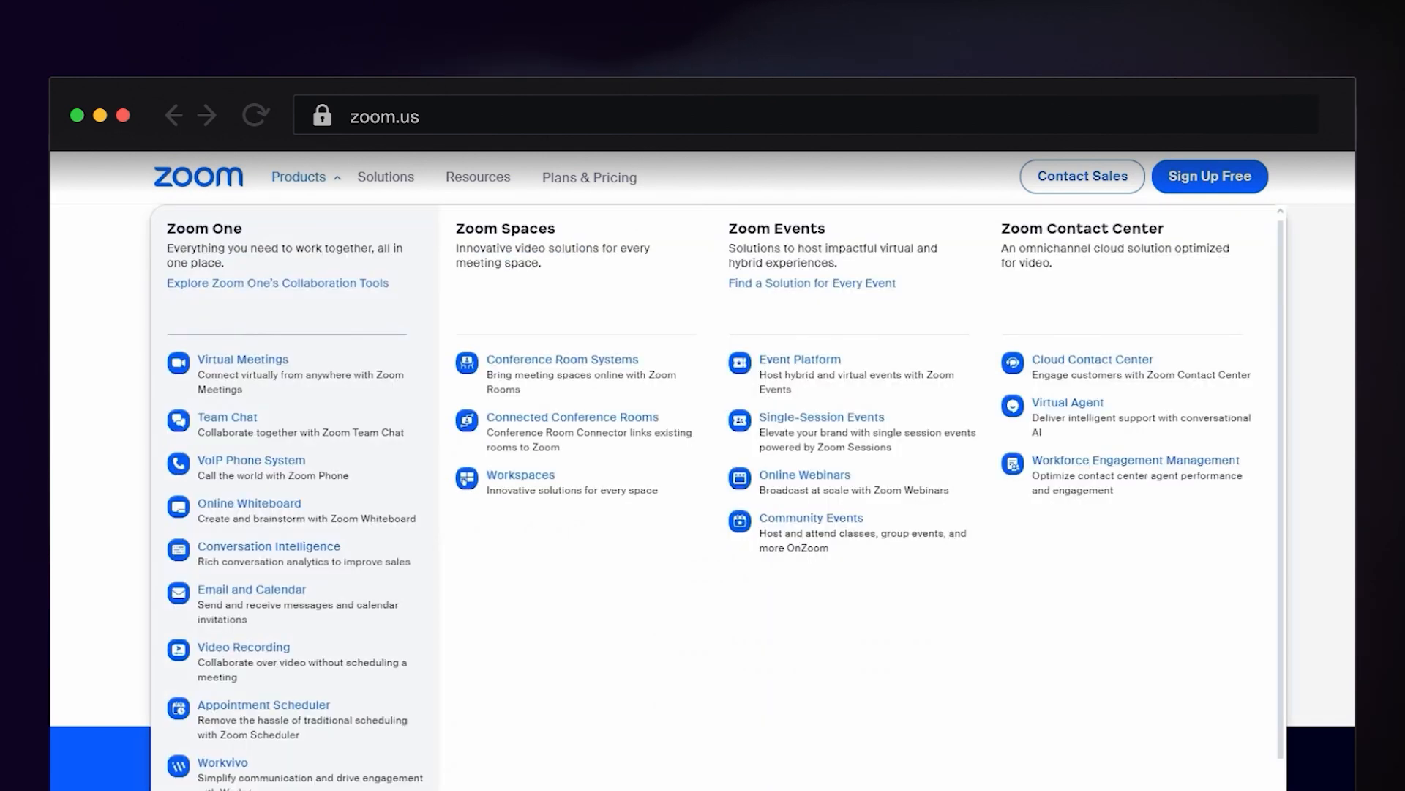
{"action": "left_click", "coordinate": [386, 176]}
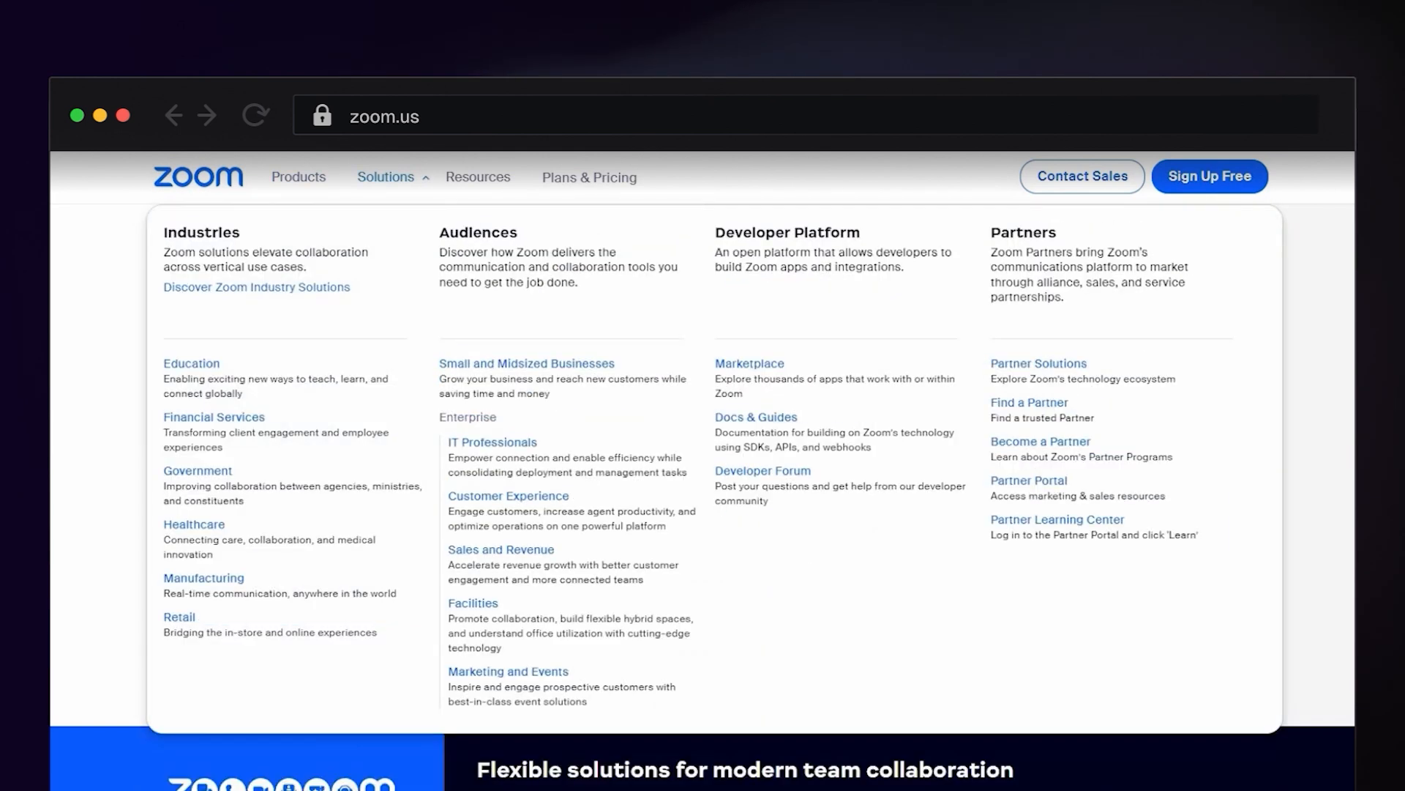
{"action": "left_click", "coordinate": [478, 176]}
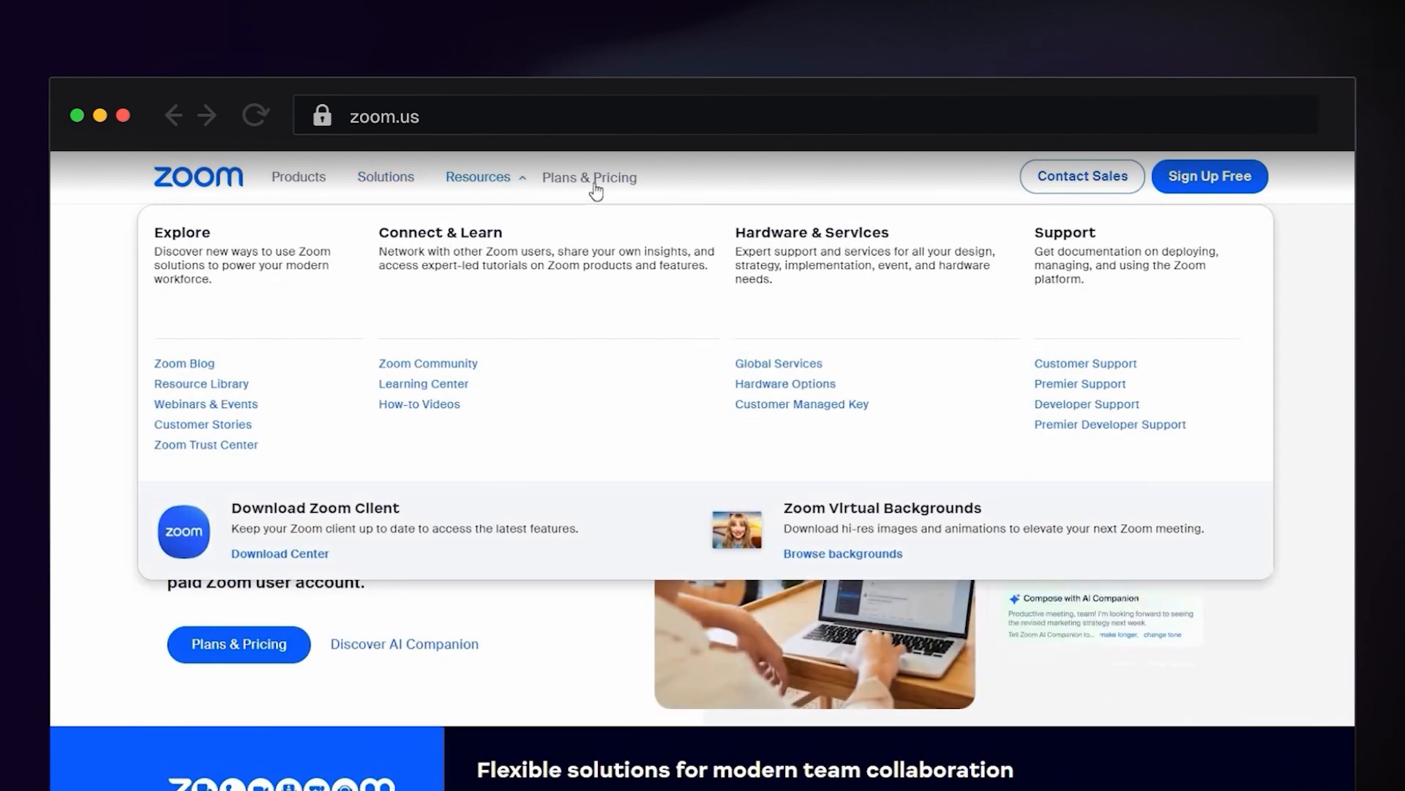
{"action": "left_click", "coordinate": [588, 176]}
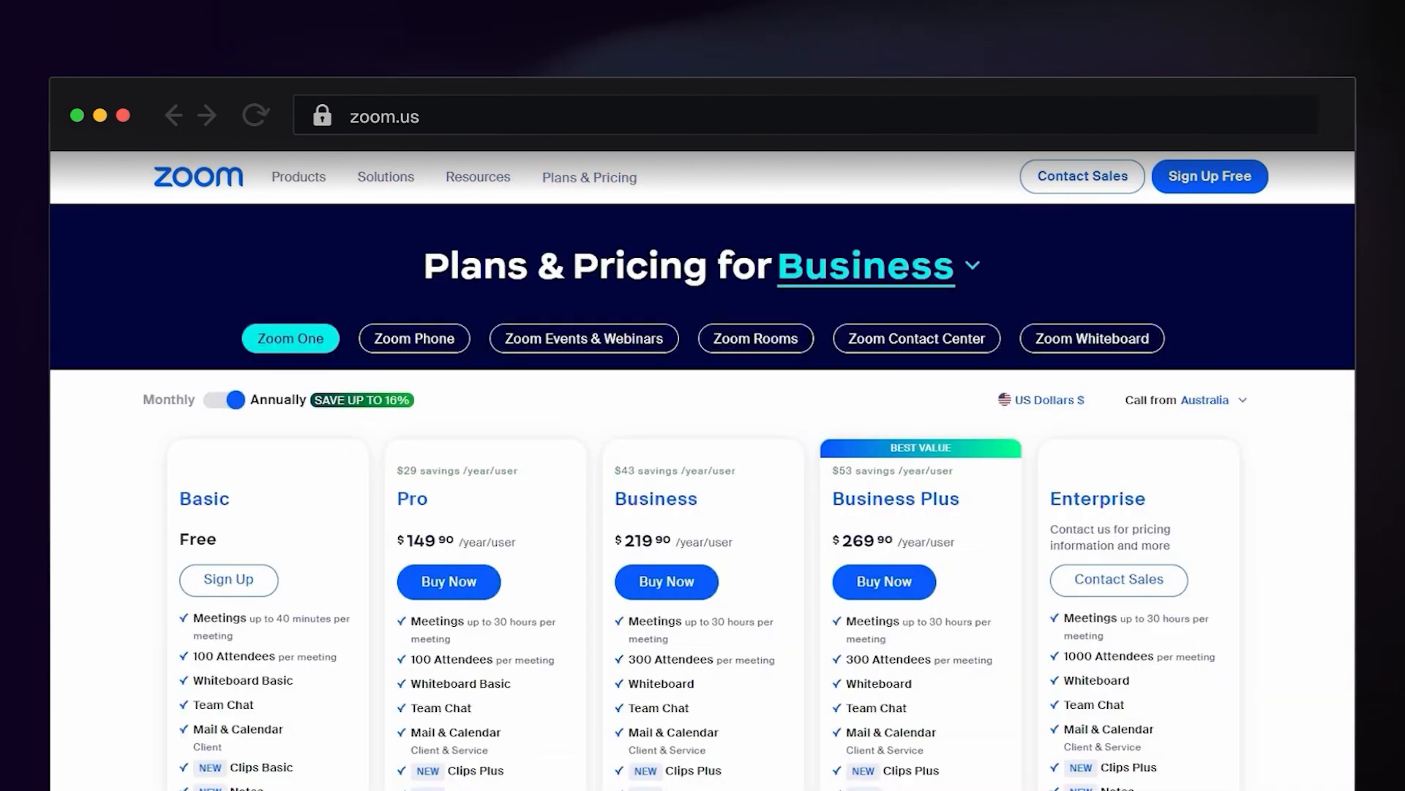
{"action": "scroll", "scroll_direction": "down", "scroll_amount": 3}
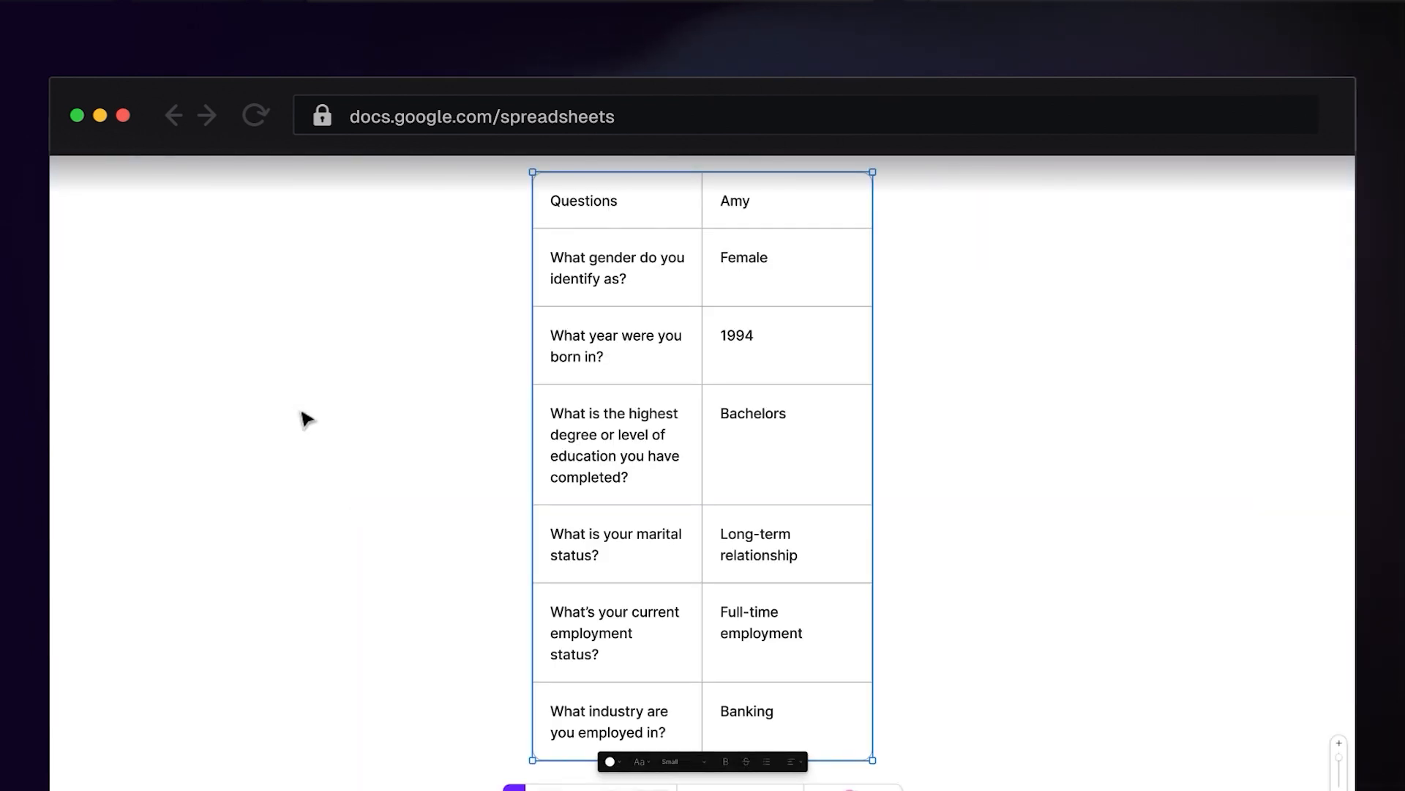
{"action": "left_click", "coordinate": [1222, 571]}
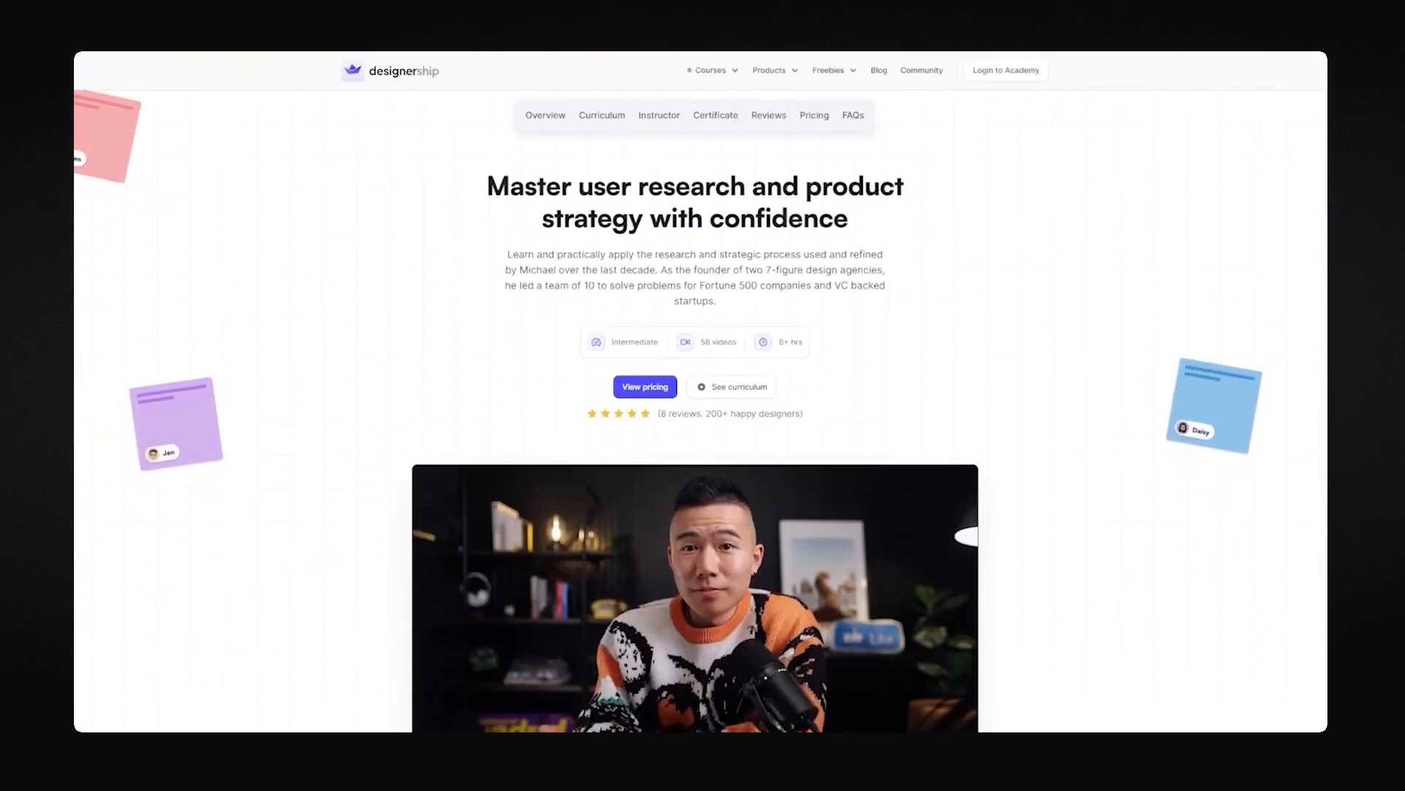
{"action": "left_click", "coordinate": [583, 57]}
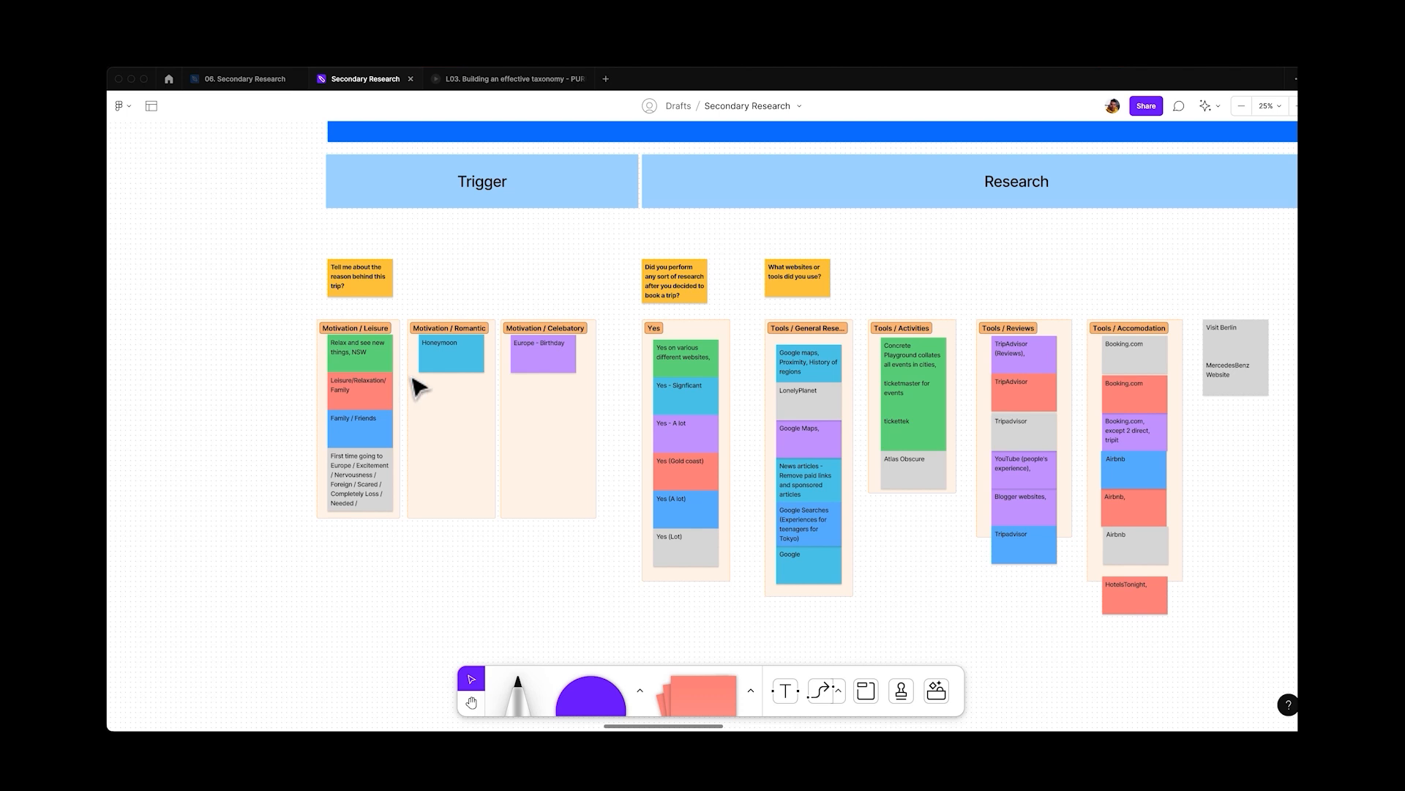
{"action": "scroll", "scroll_direction": "down", "scroll_amount": 3}
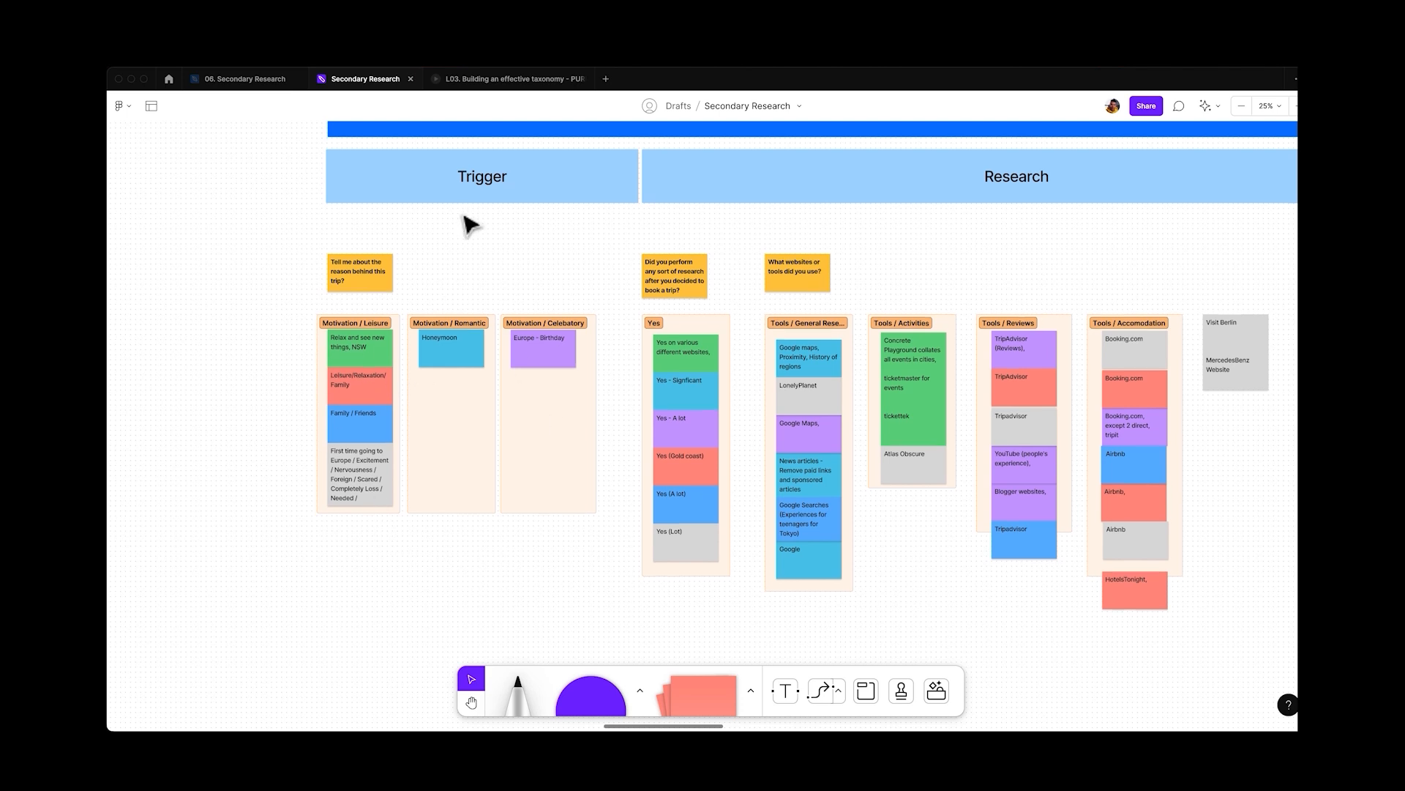
{"action": "left_click_drag", "start_coordinate": [466, 224], "coordinate": [946, 478]}
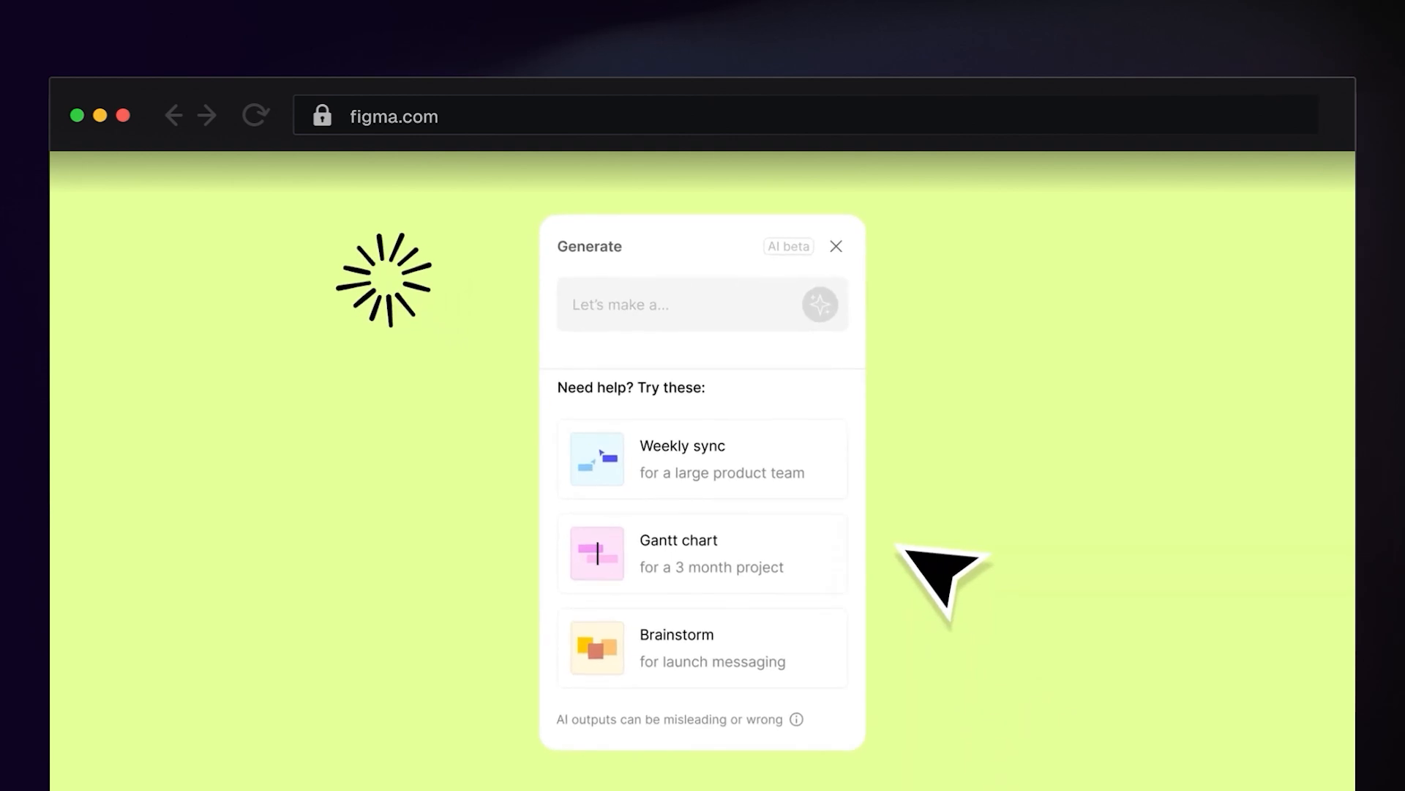
- Generate a FigJam board from the Weekly kickoff agenda prompt
{"action": "type", "text": "Weekly kickoff"}
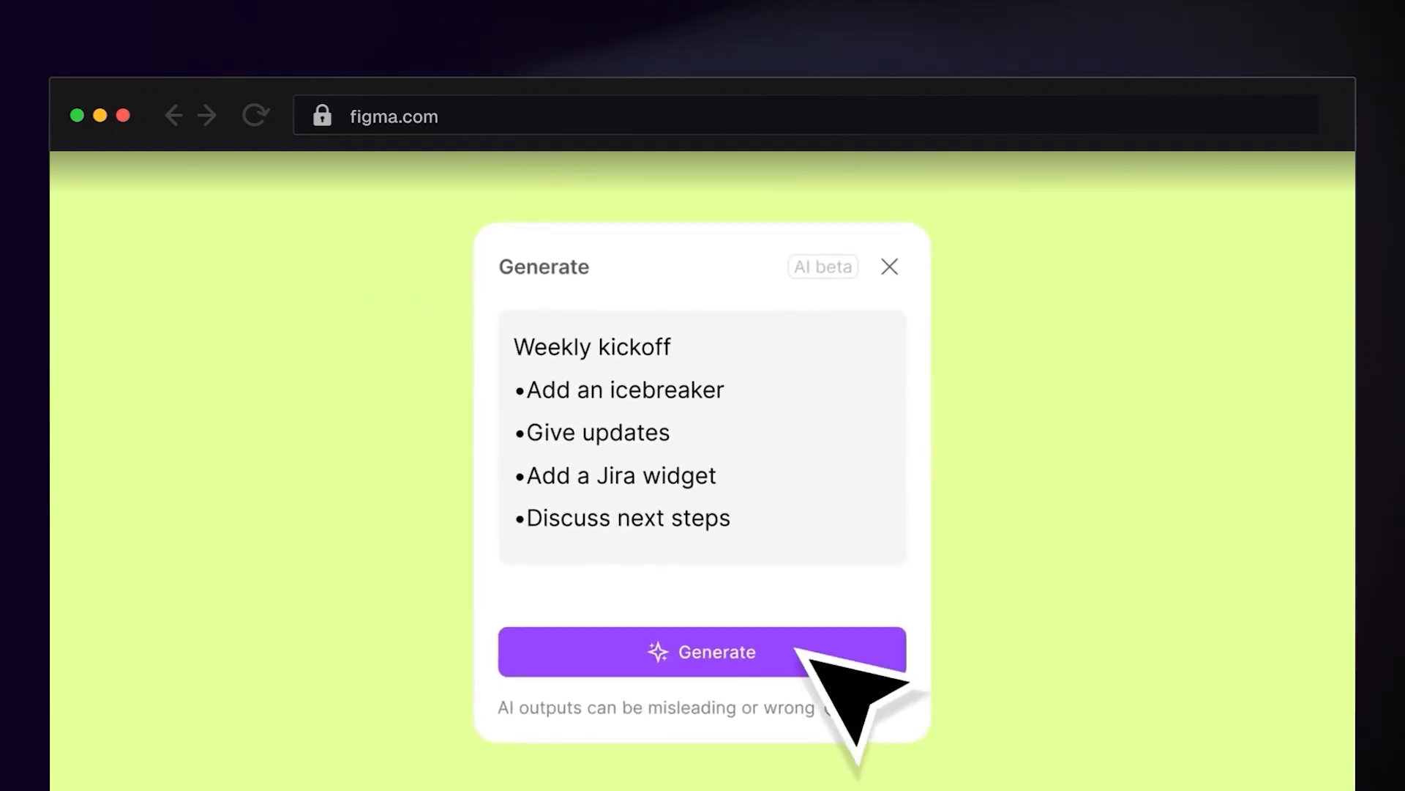
{"action": "left_click", "coordinate": [702, 651]}
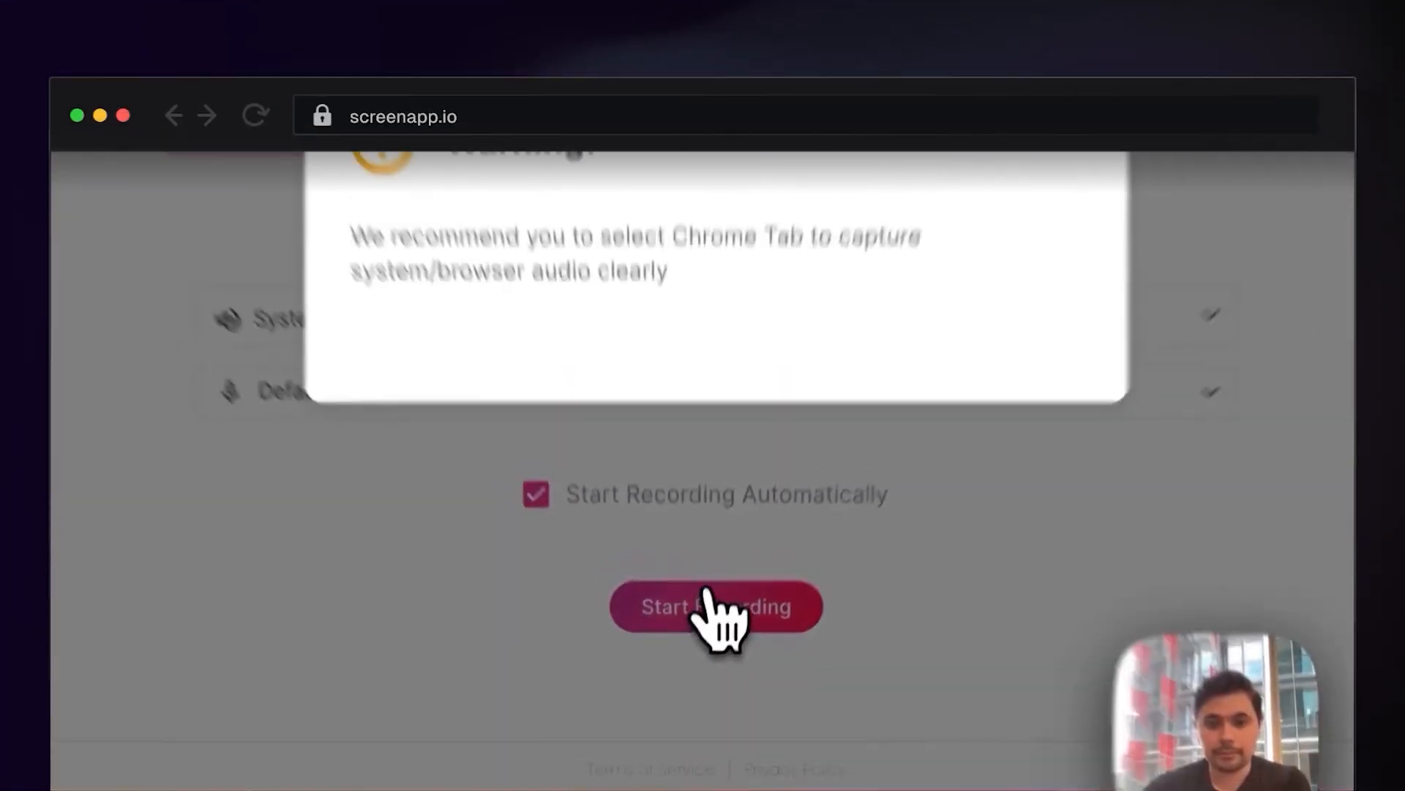
- Record the Meet tab, then ask AI a suggested question about the All in Podcast E148 recording
{"action": "left_click", "coordinate": [715, 607]}
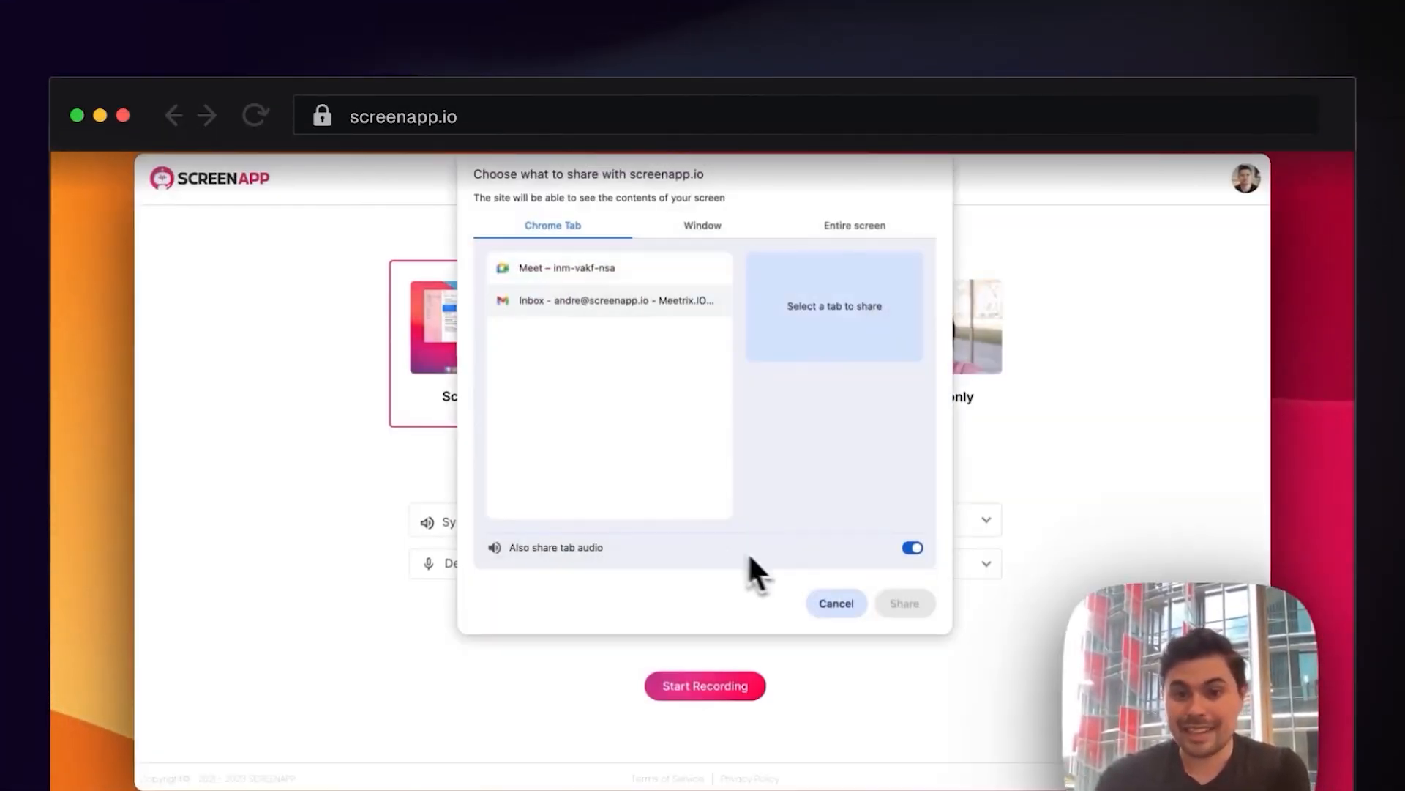
{"action": "left_click", "coordinate": [606, 267]}
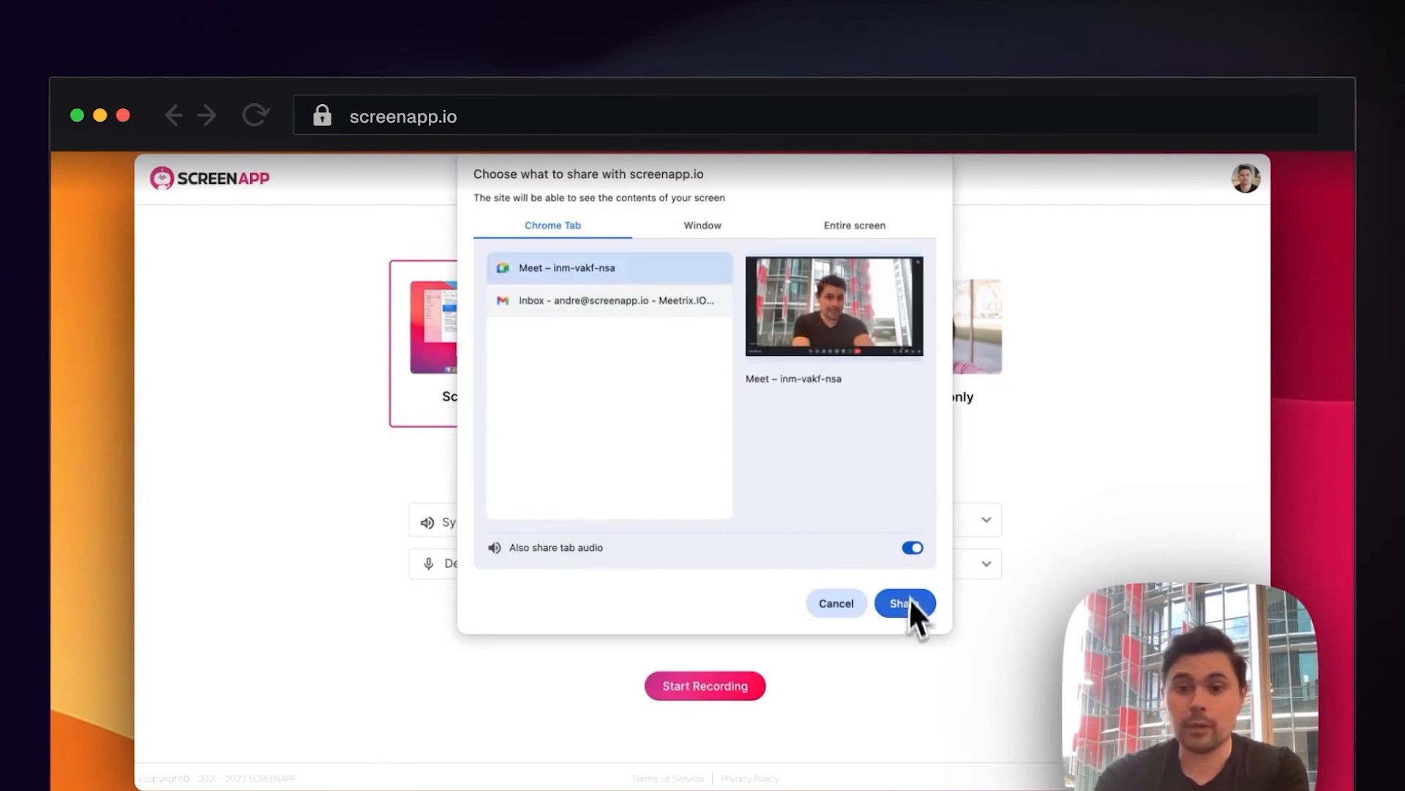
{"action": "left_click", "coordinate": [905, 603]}
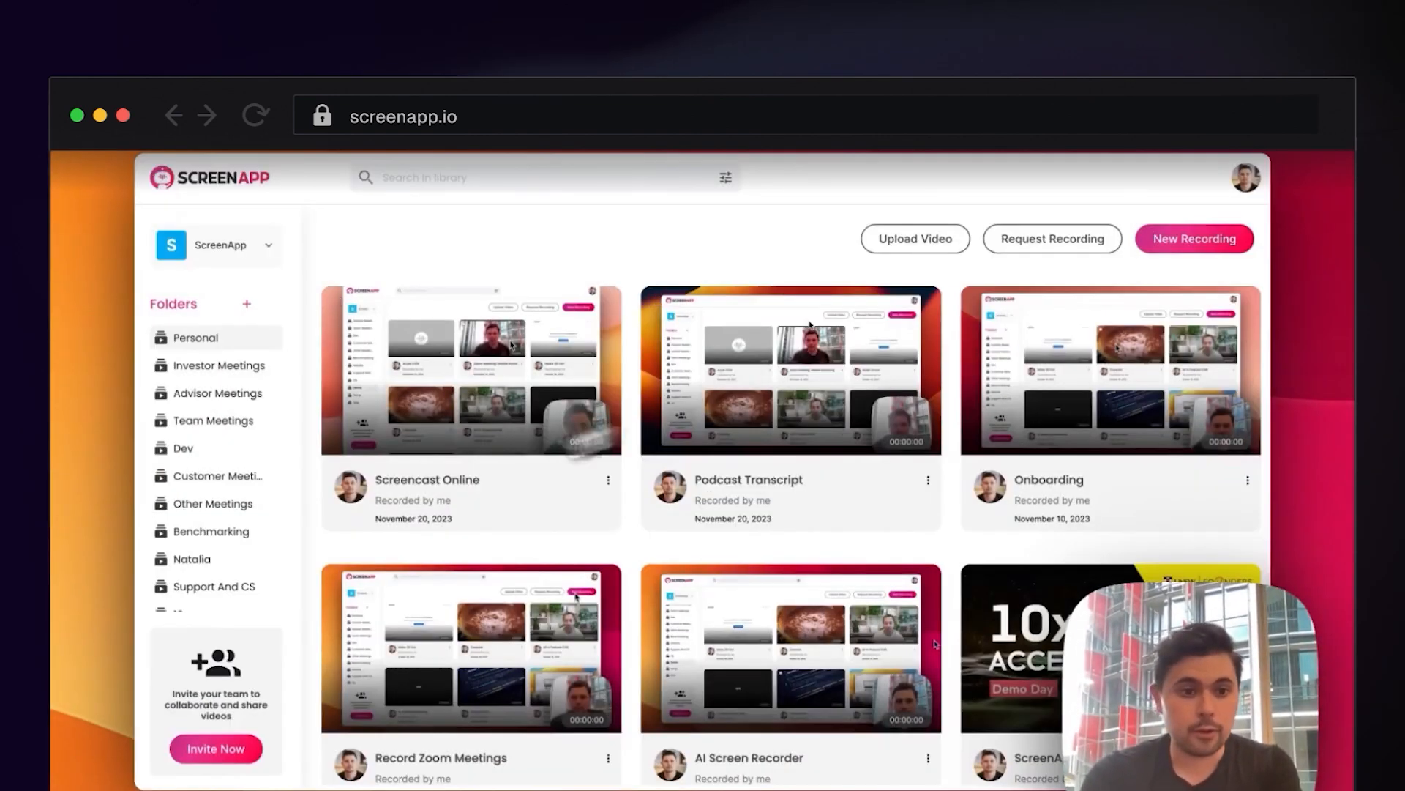
{"action": "left_click", "coordinate": [790, 369]}
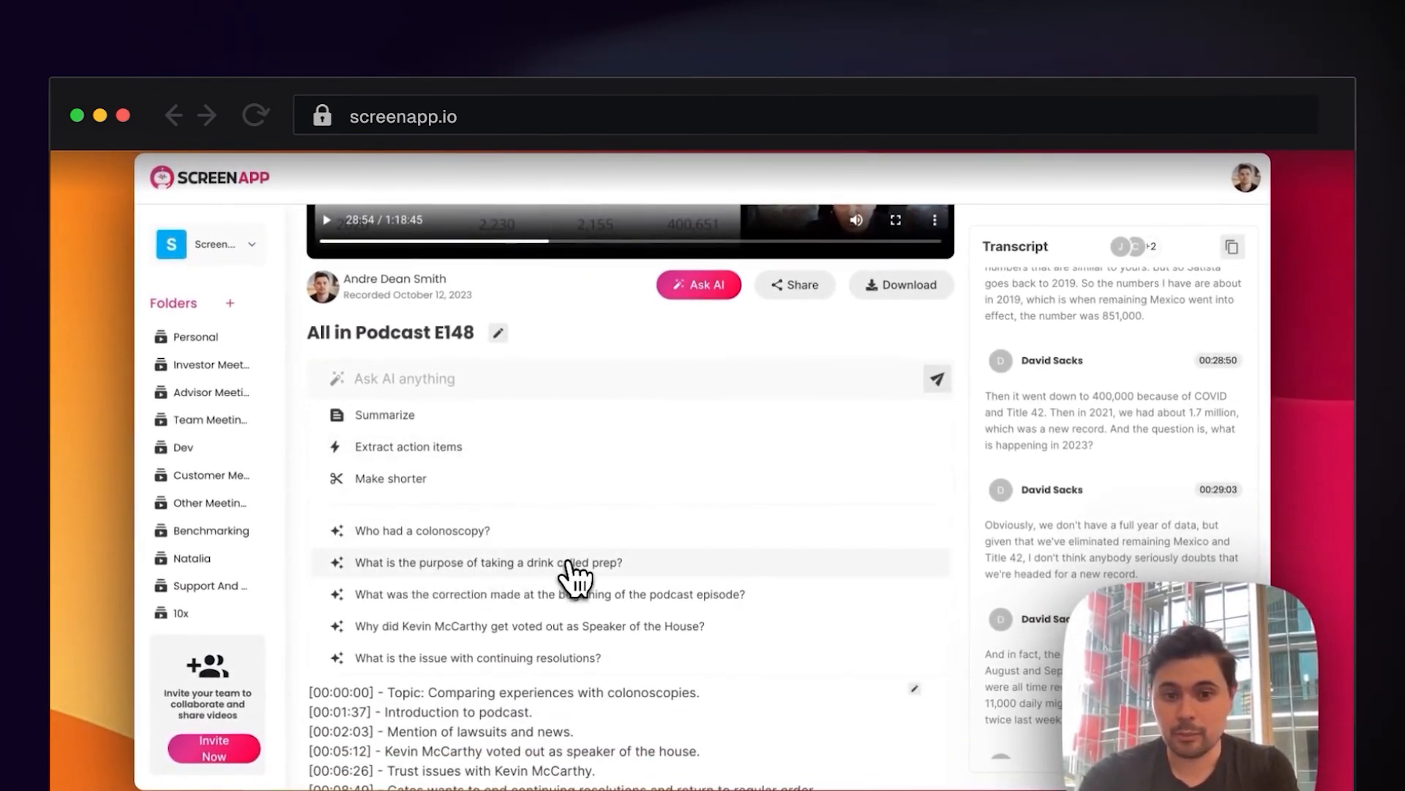
{"action": "left_click", "coordinate": [487, 562]}
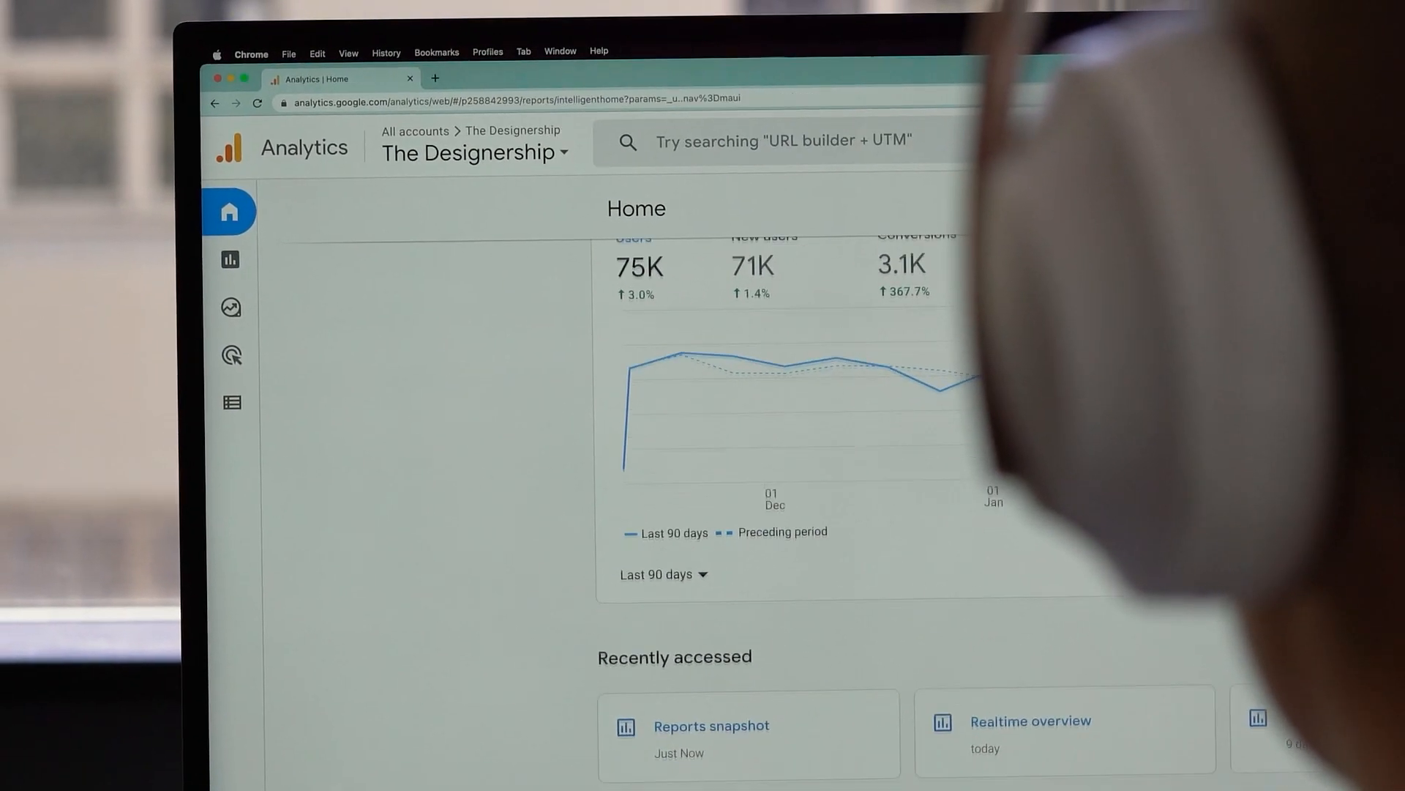
{"action": "scroll", "scroll_direction": "down", "scroll_amount": 3}
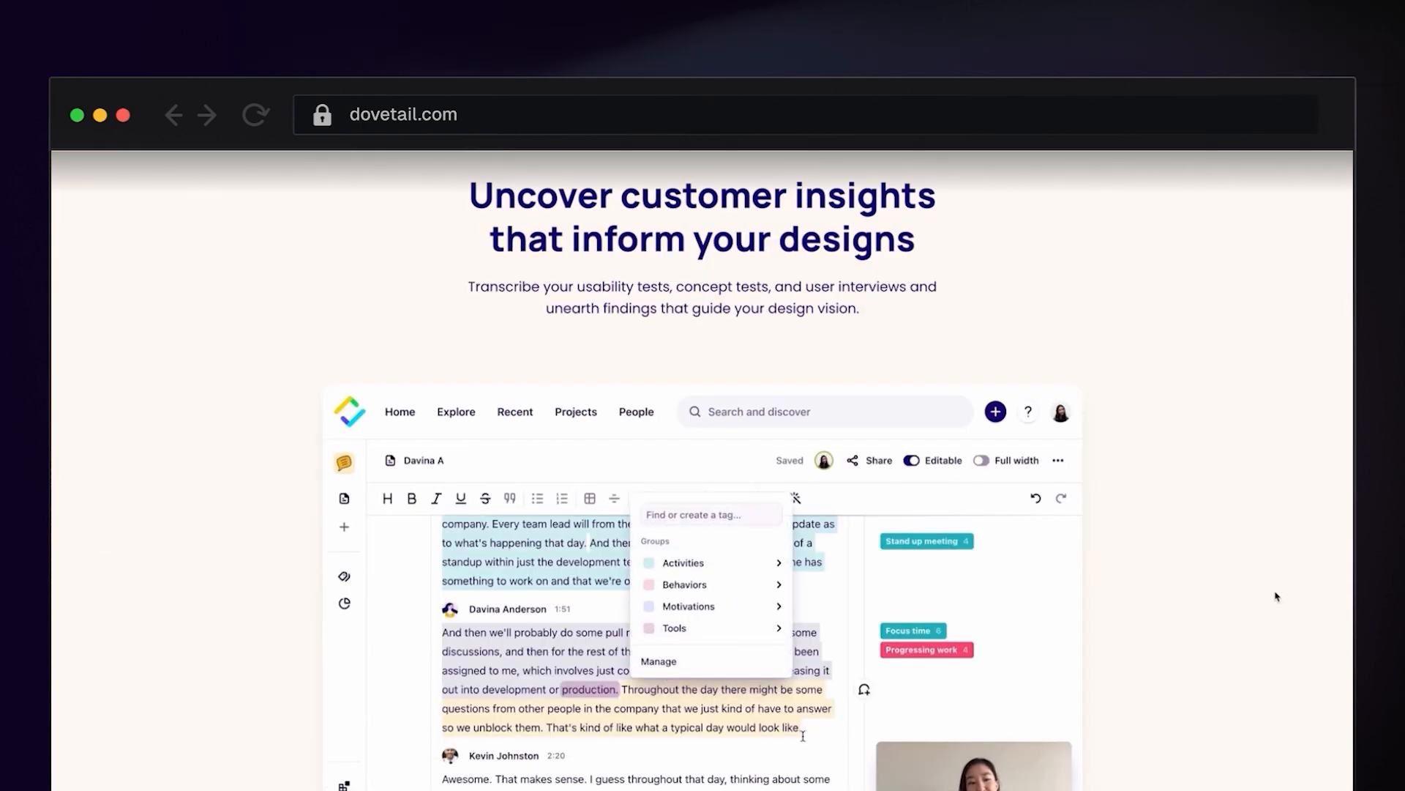
- Tag the requirements and user stories passage with a new Feature Development tag
{"action": "scroll", "scroll_direction": "down", "scroll_amount": 3}
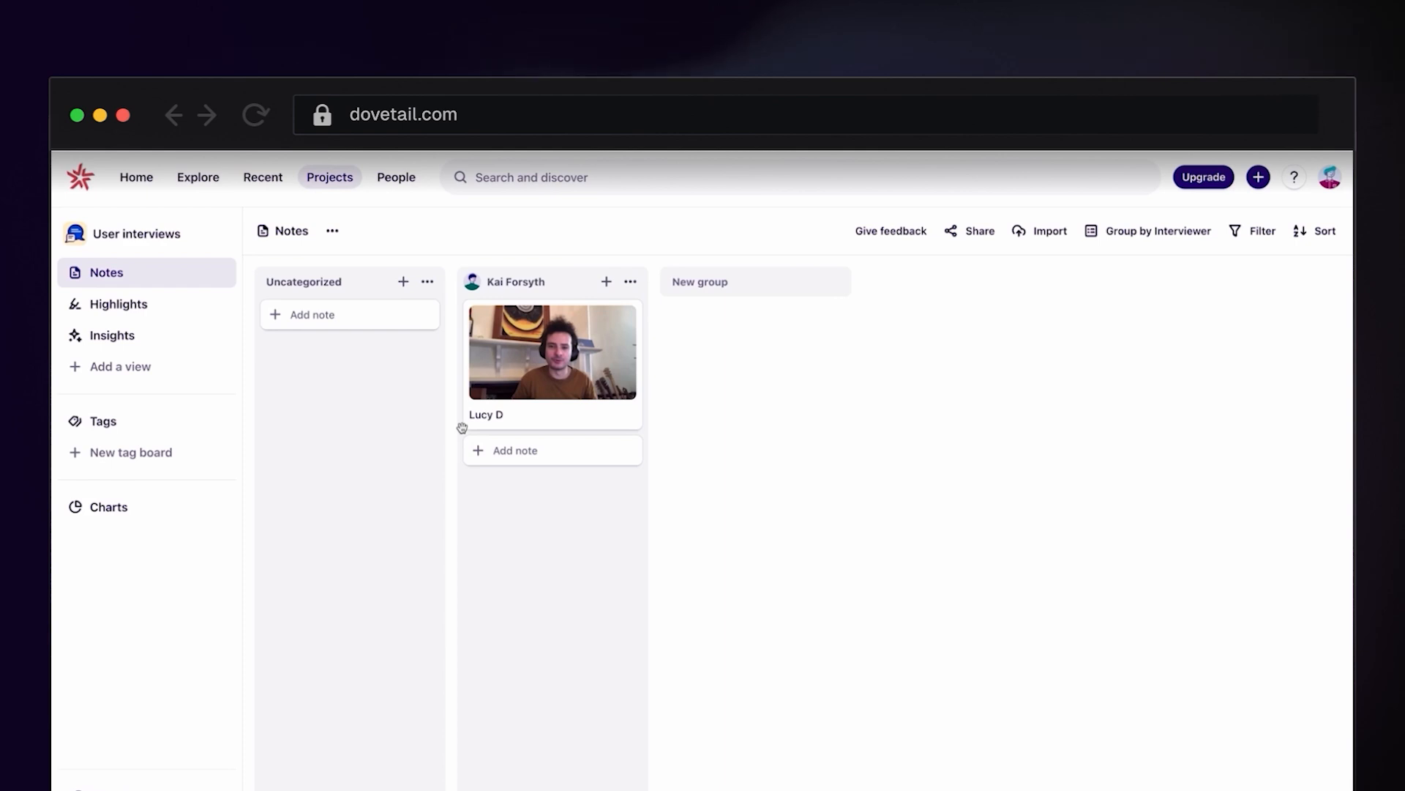
{"action": "left_click", "coordinate": [552, 351]}
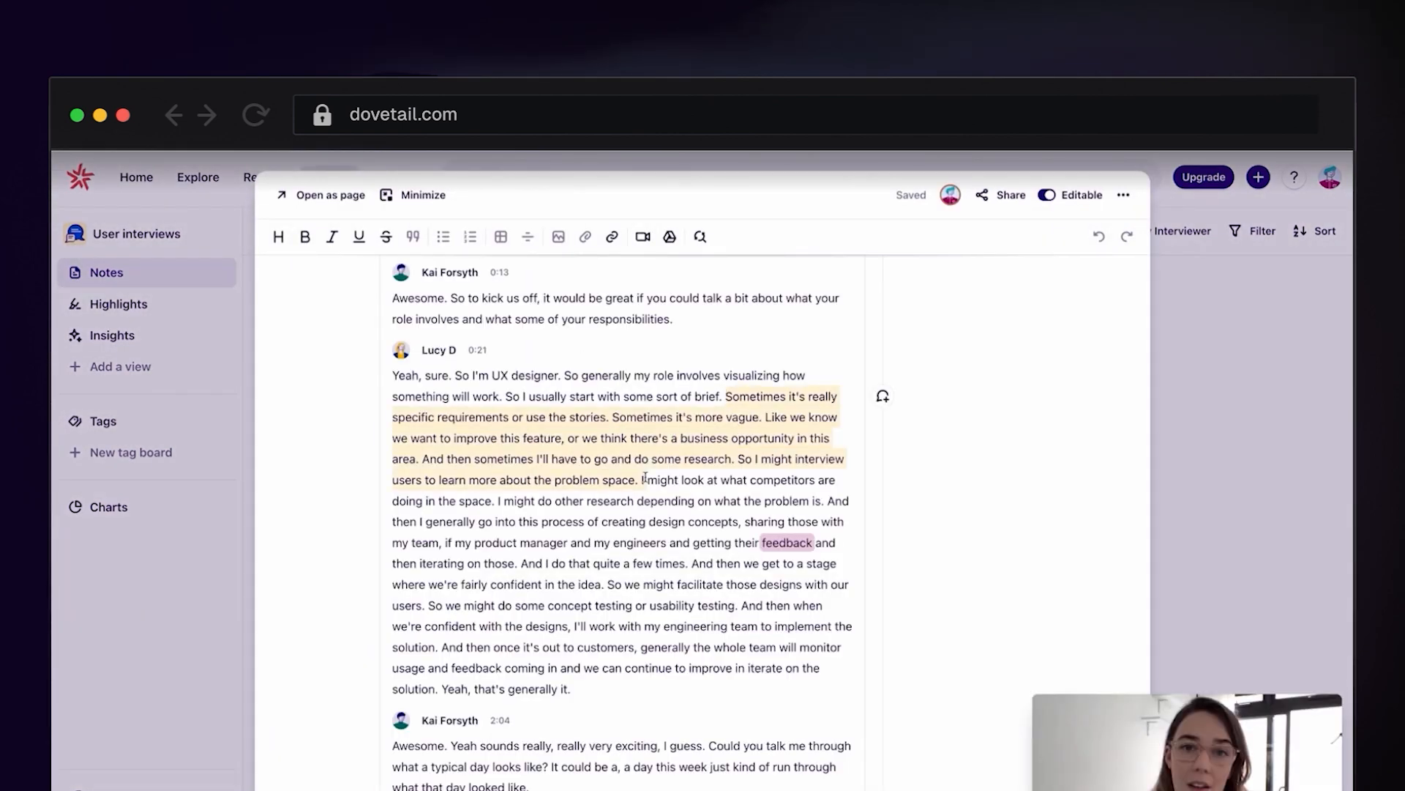
{"action": "type", "text": "Feature Development"}
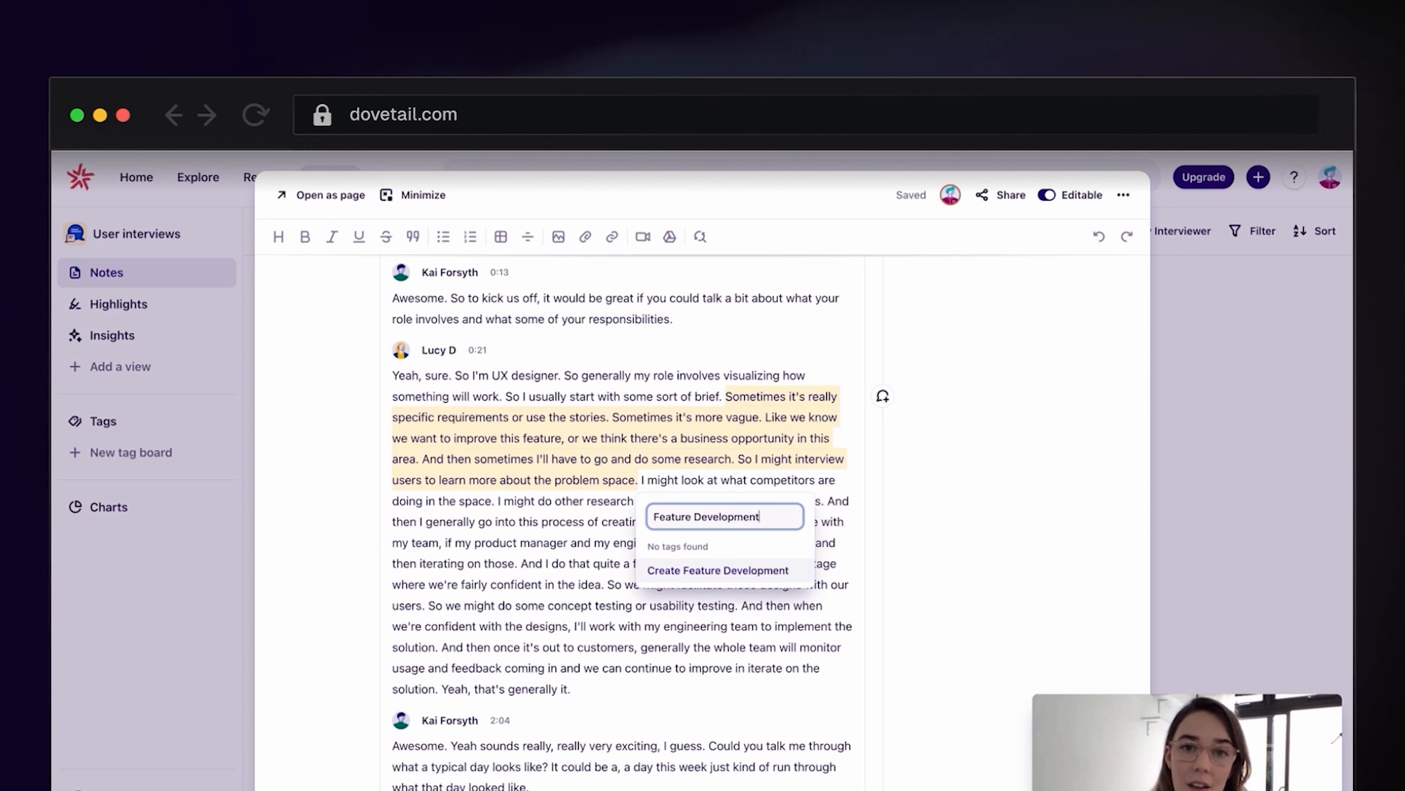
{"action": "left_click", "coordinate": [717, 570]}
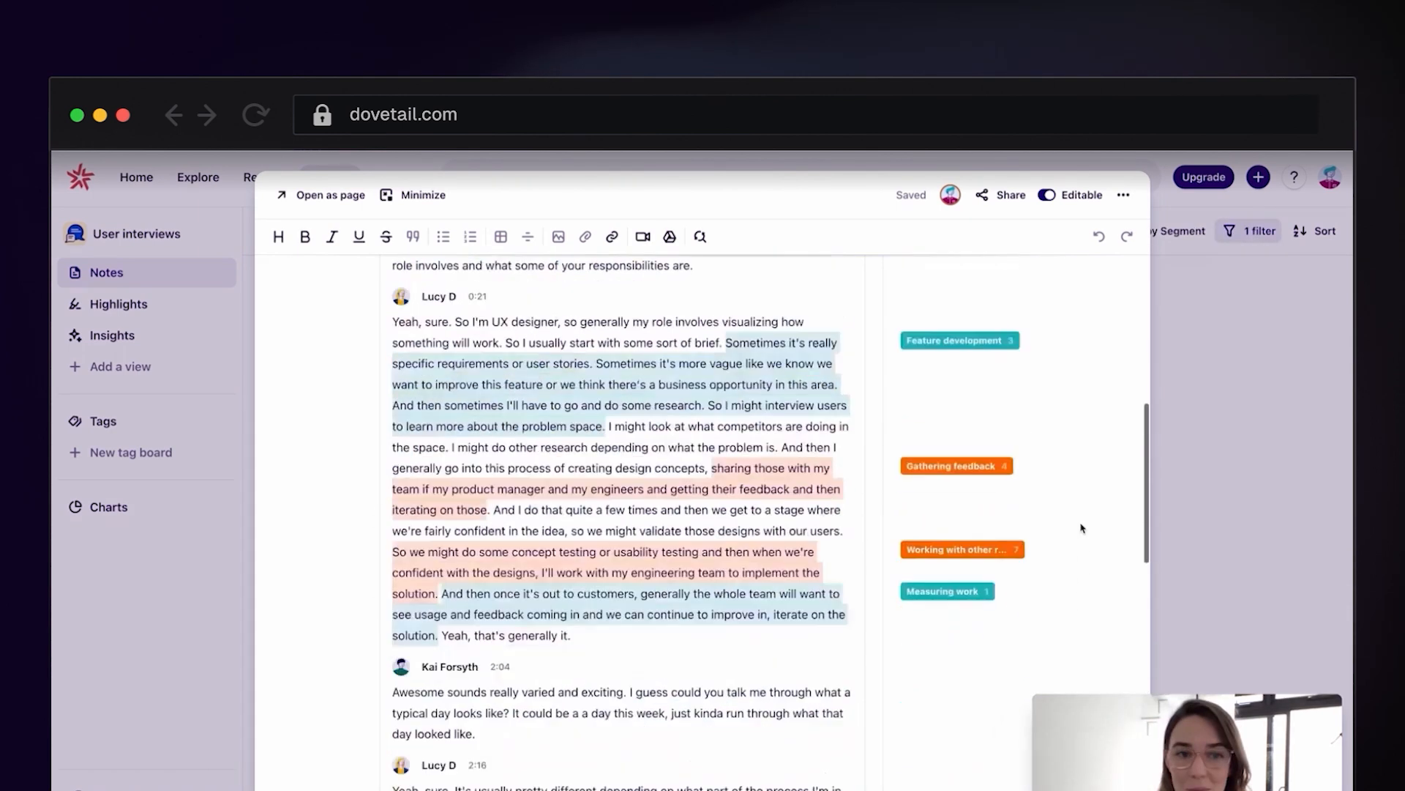
{"action": "left_click", "coordinate": [105, 420]}
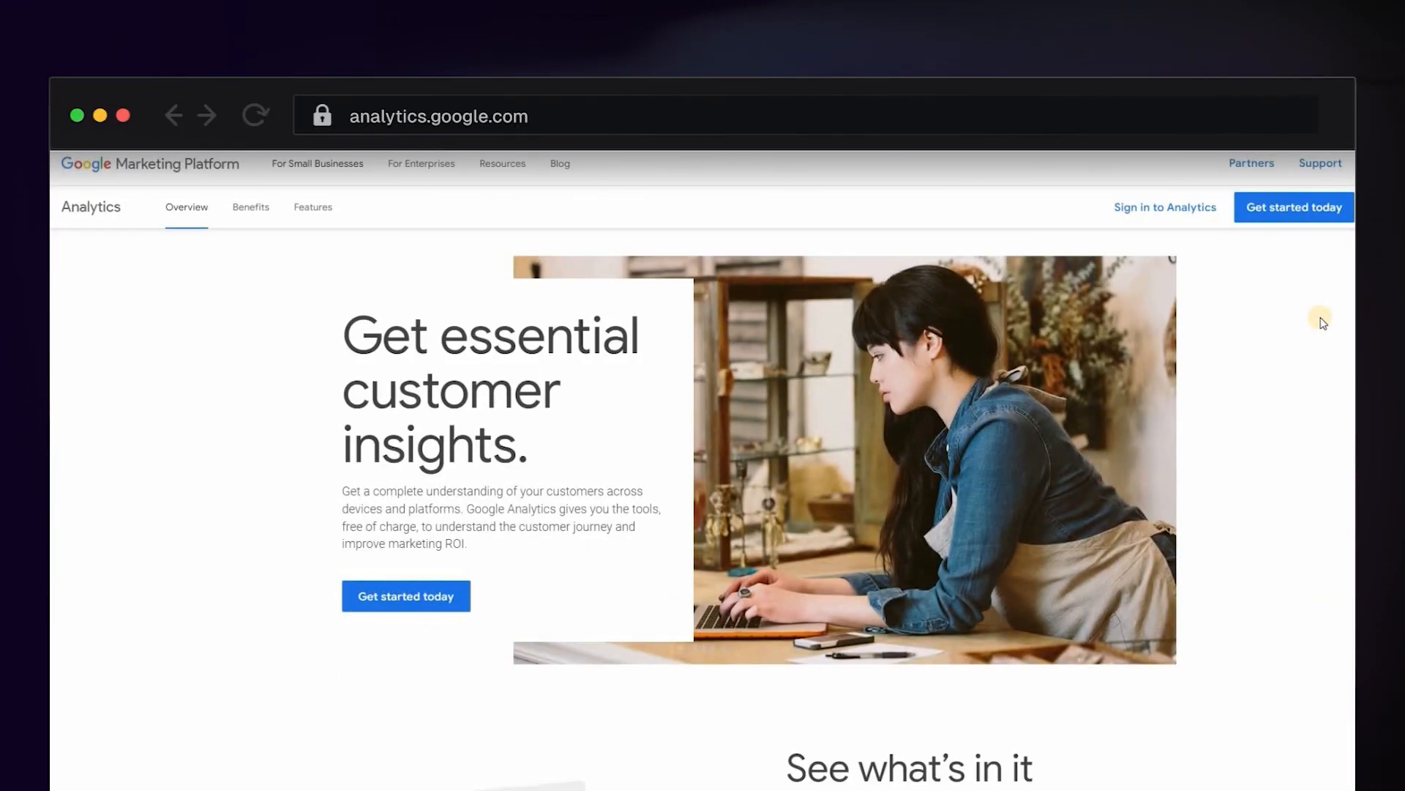
- Scroll the Google Analytics landing page and enter the Acquisition overview report
{"action": "scroll", "scroll_direction": "down", "scroll_amount": 3}
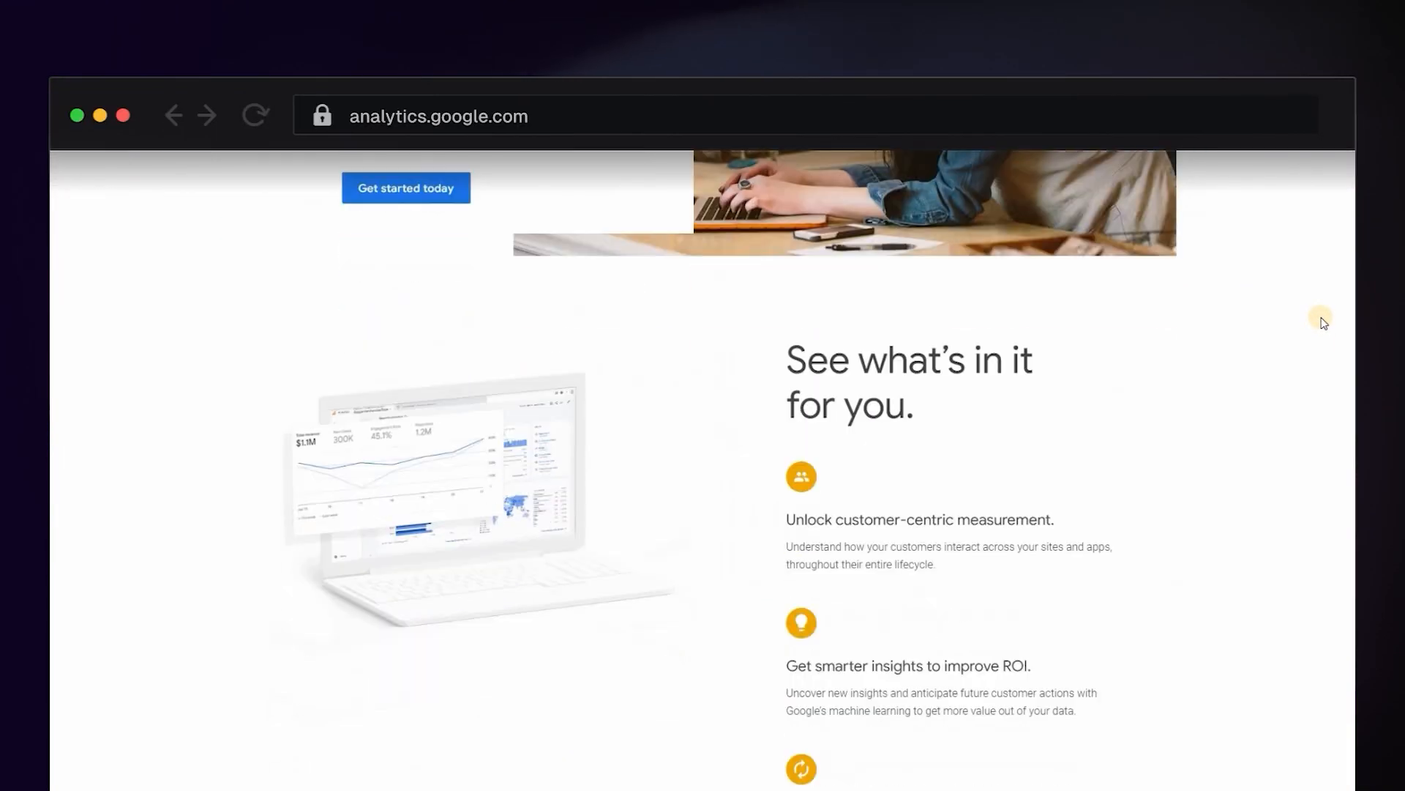
{"action": "scroll", "scroll_direction": "down", "scroll_amount": 3}
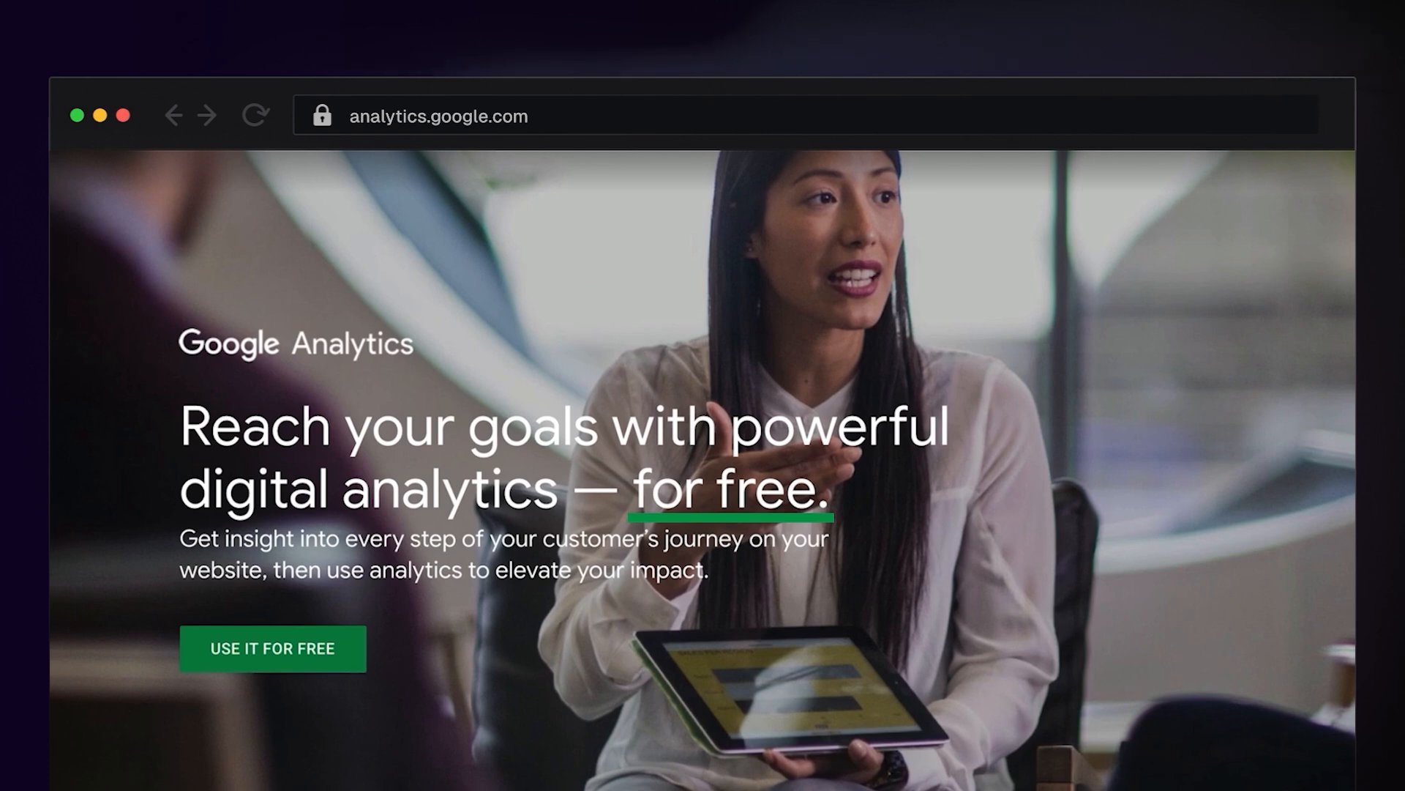
{"action": "left_click", "coordinate": [271, 648]}
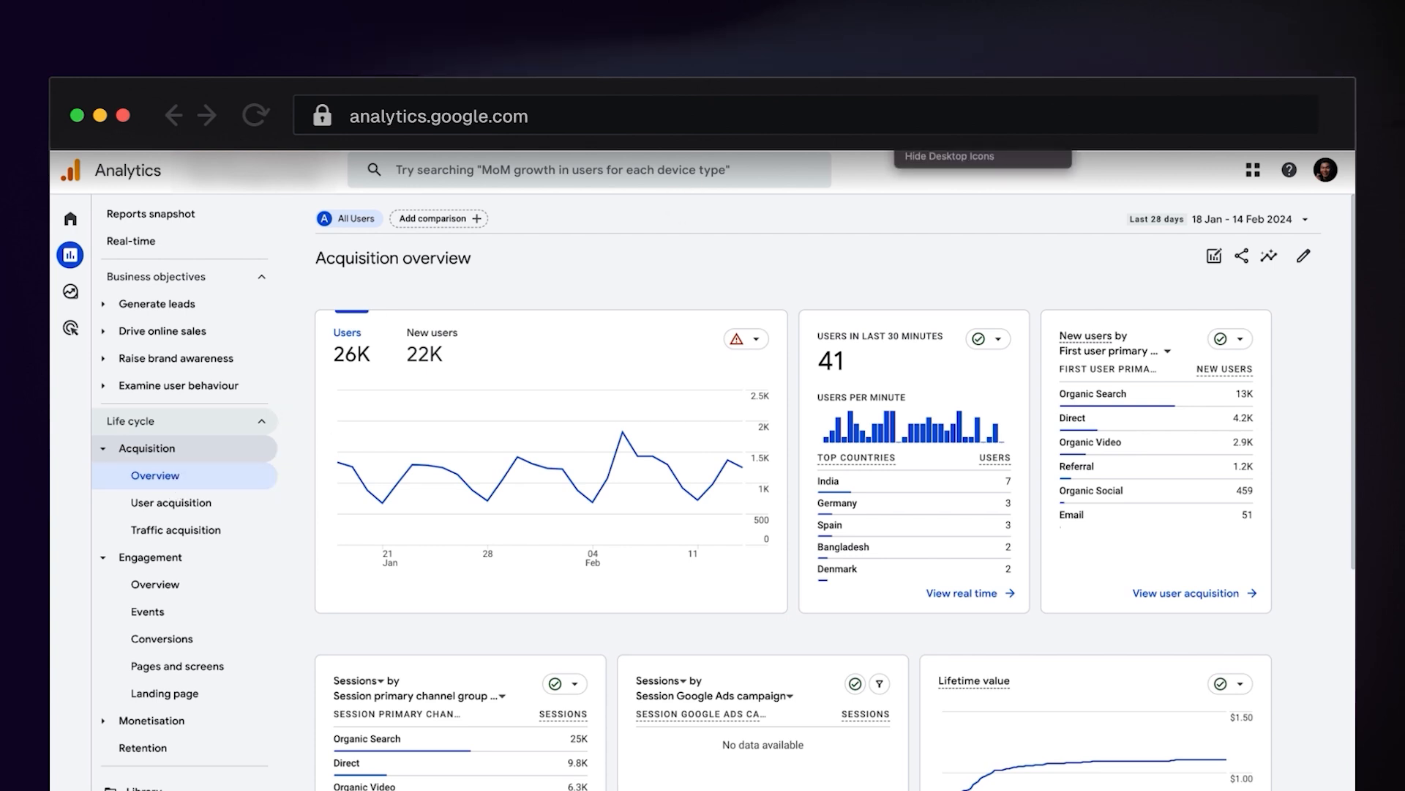
- View the Traffic acquisition and Landing page reports, then the Reports snapshot again
{"action": "left_click", "coordinate": [151, 213]}
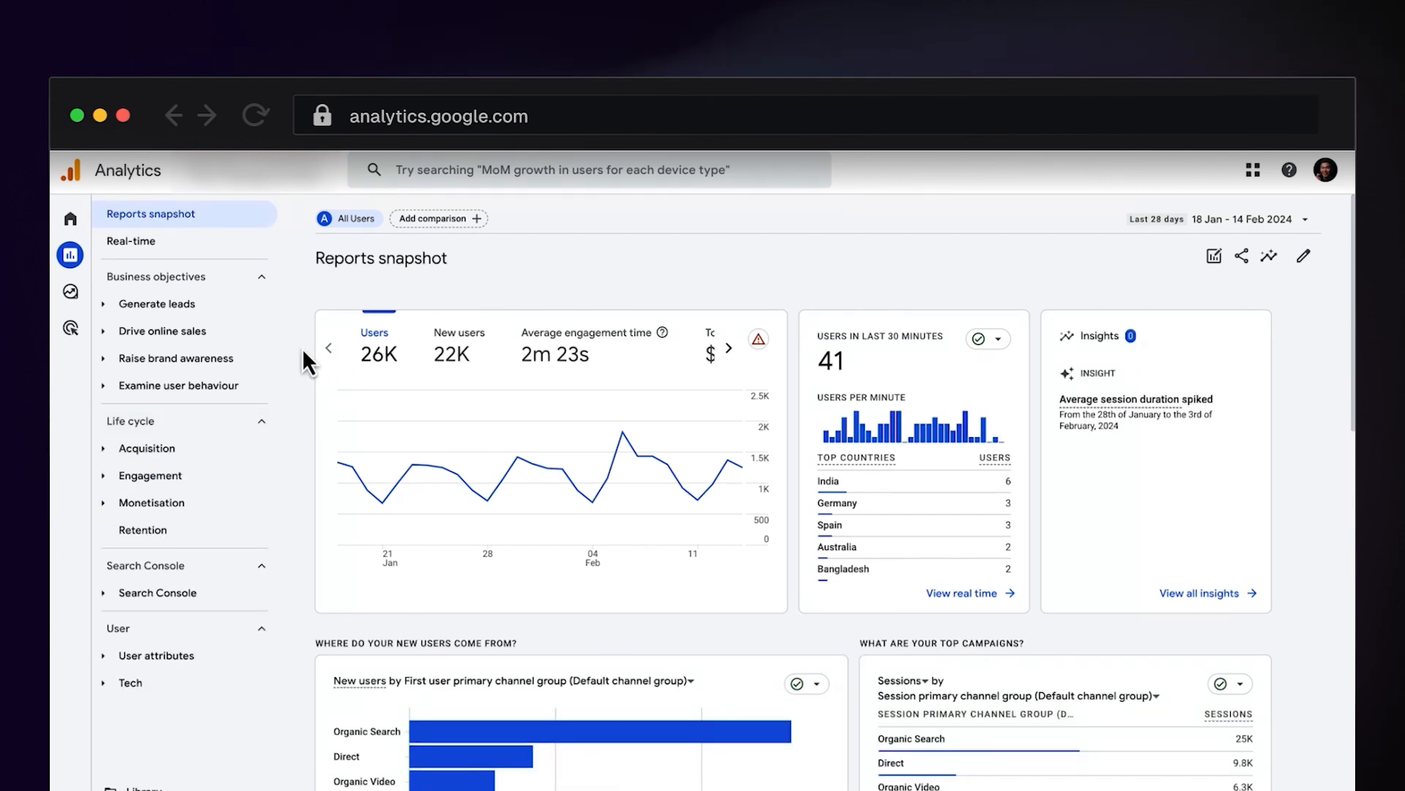
{"action": "left_click", "coordinate": [146, 448]}
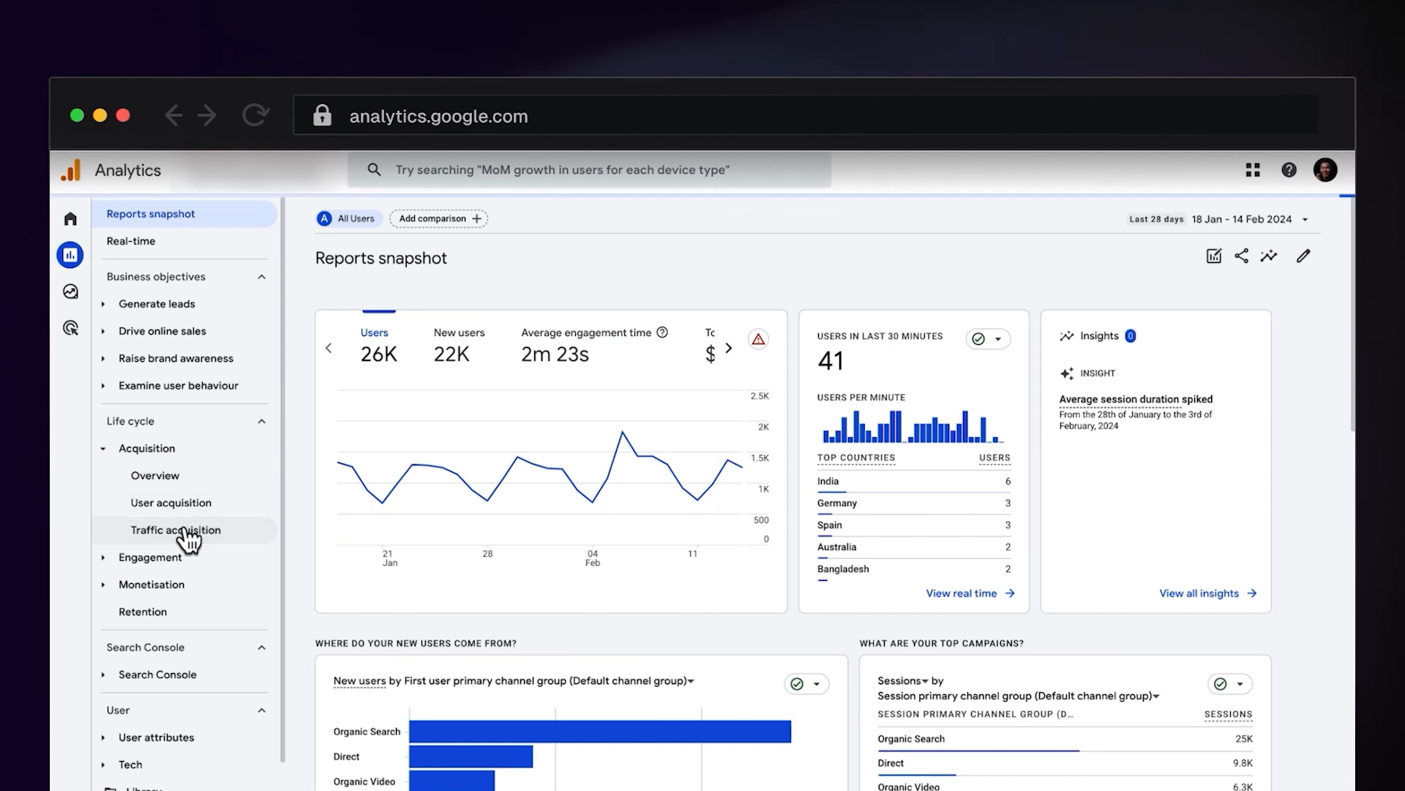
{"action": "left_click", "coordinate": [175, 530]}
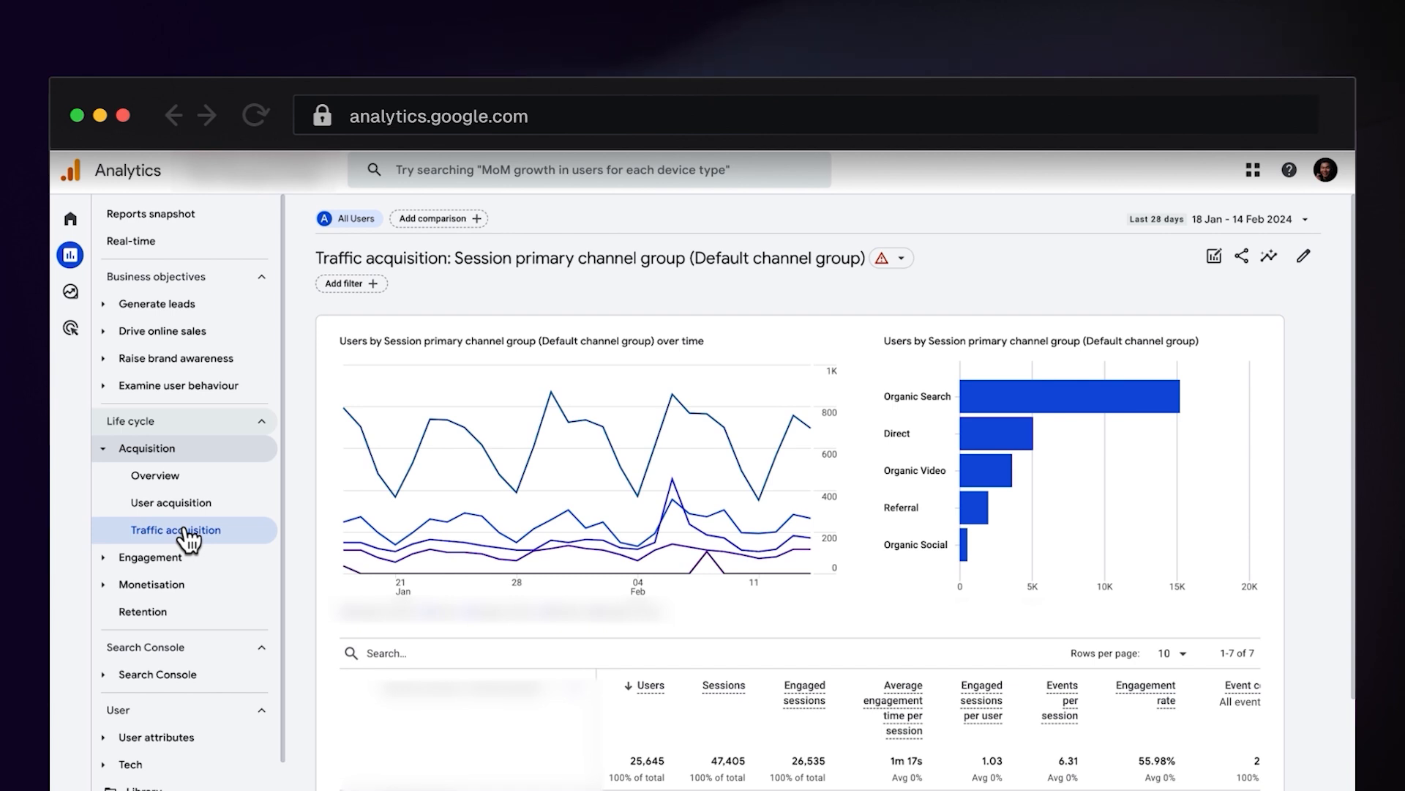
{"action": "left_click", "coordinate": [149, 556]}
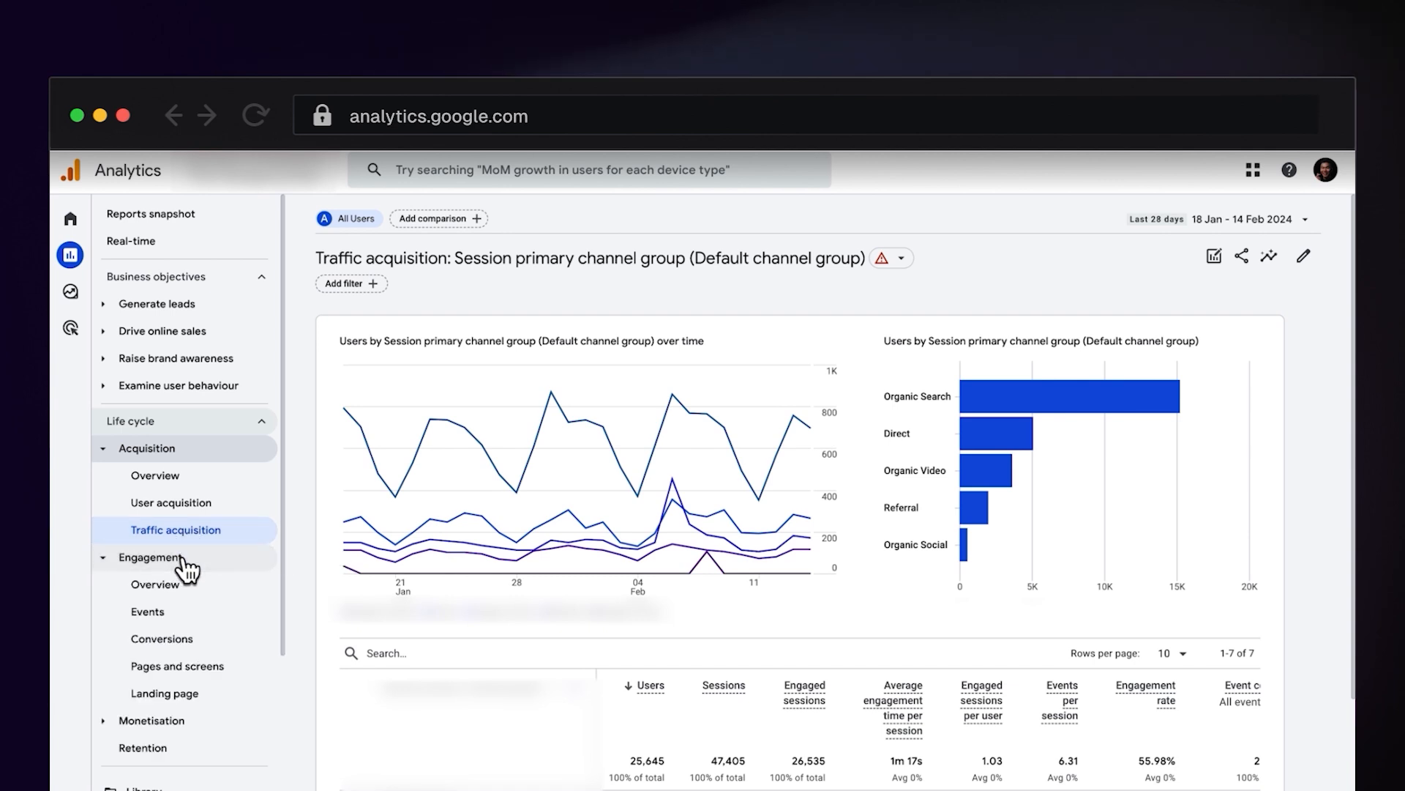
{"action": "left_click", "coordinate": [165, 693]}
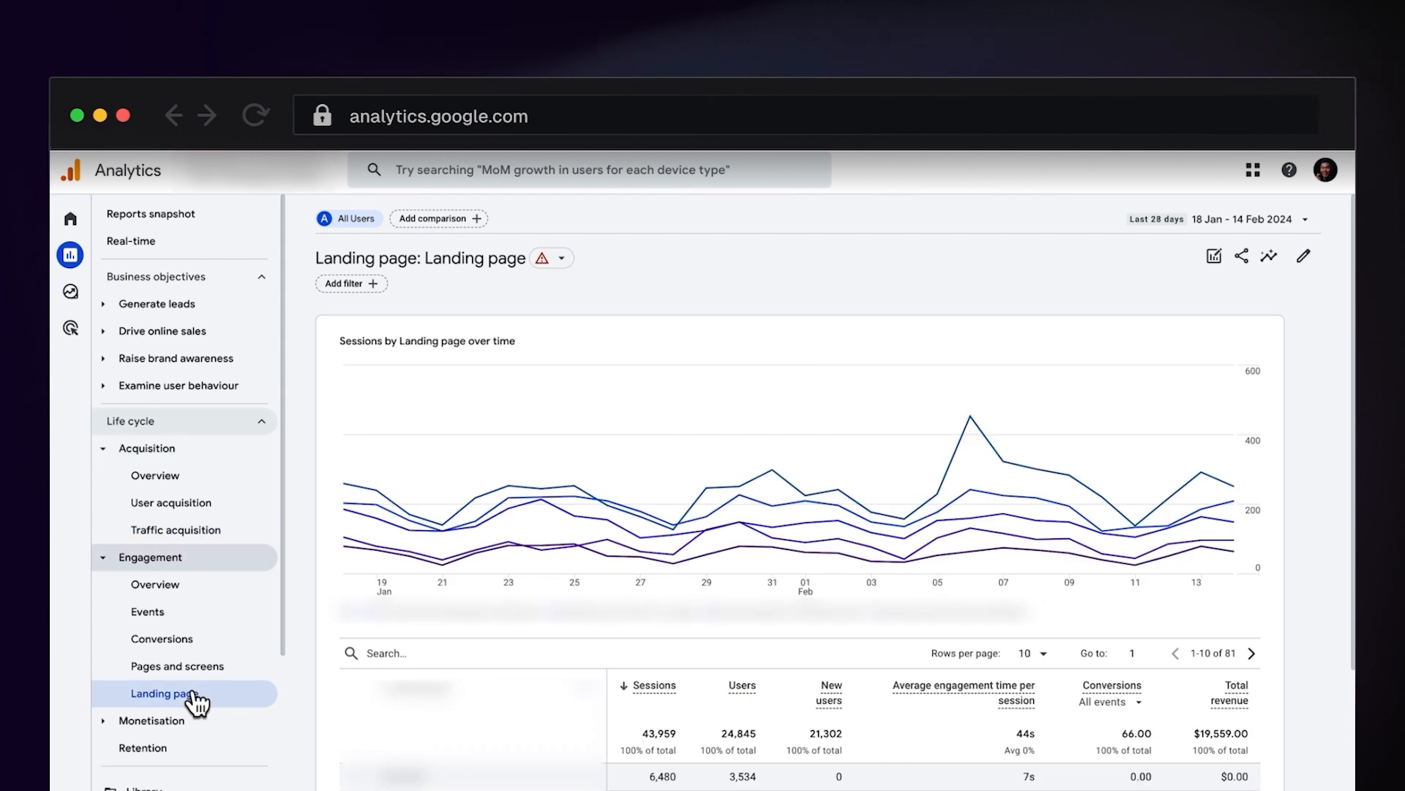
{"action": "mouse_move", "coordinate": [171, 475]}
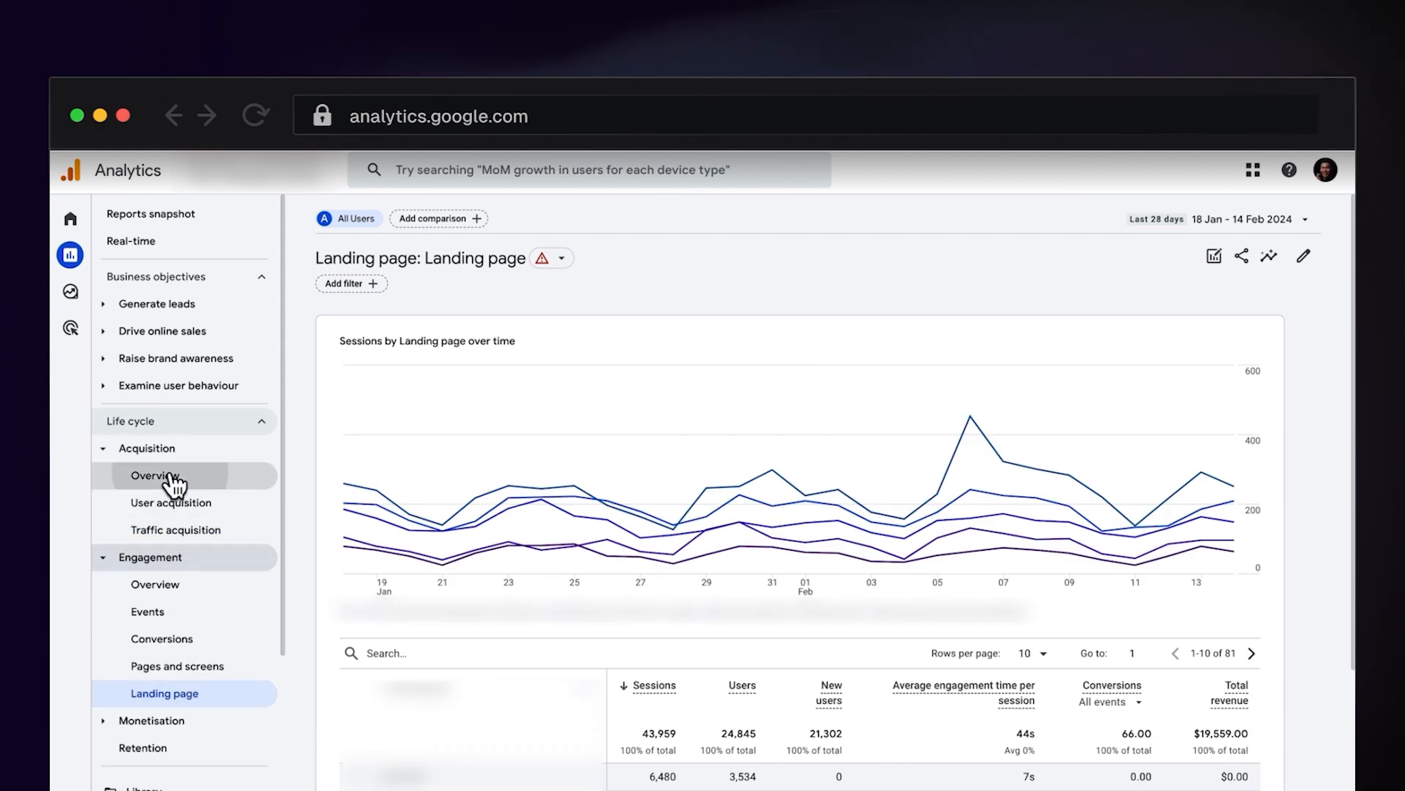
{"action": "left_click", "coordinate": [151, 213]}
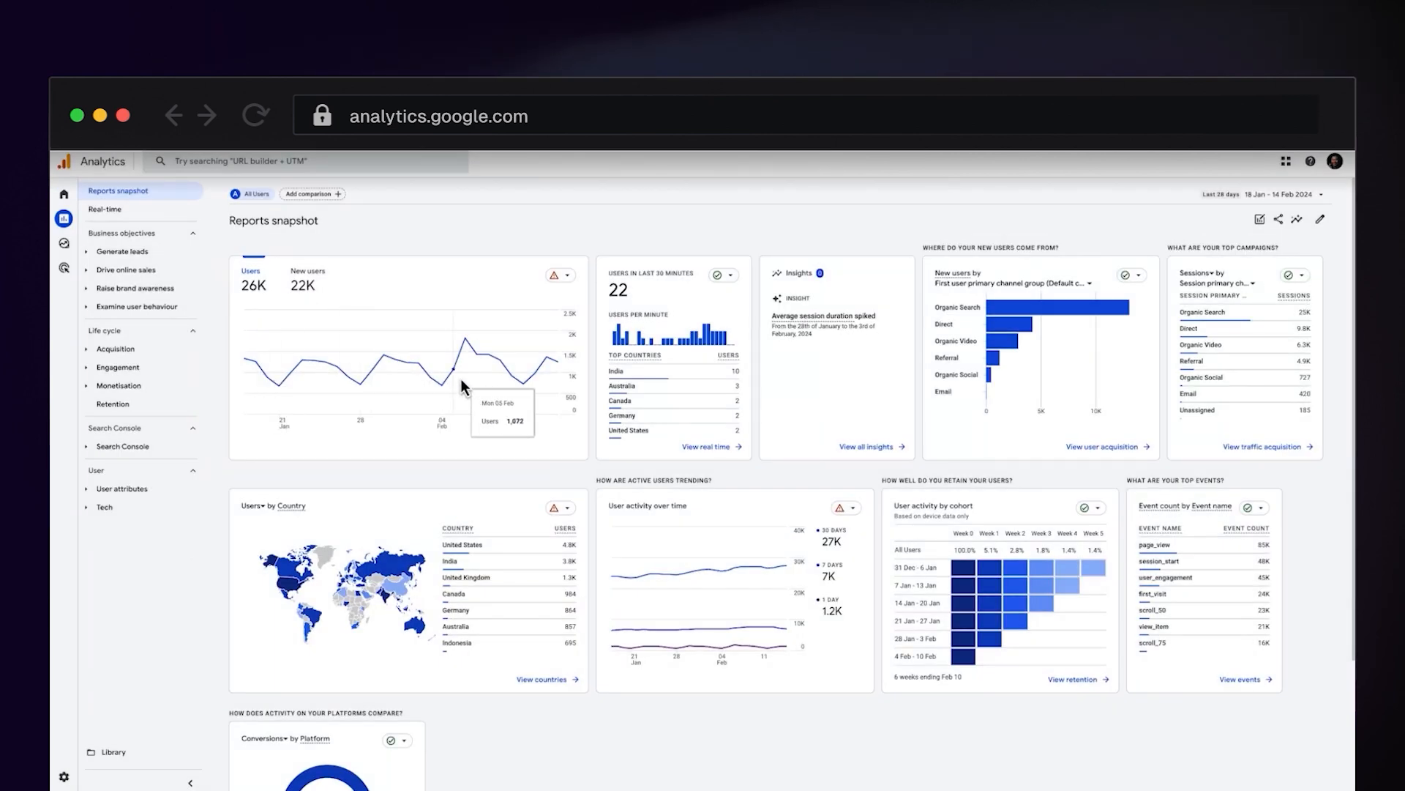
{"action": "mouse_move", "coordinate": [668, 349]}
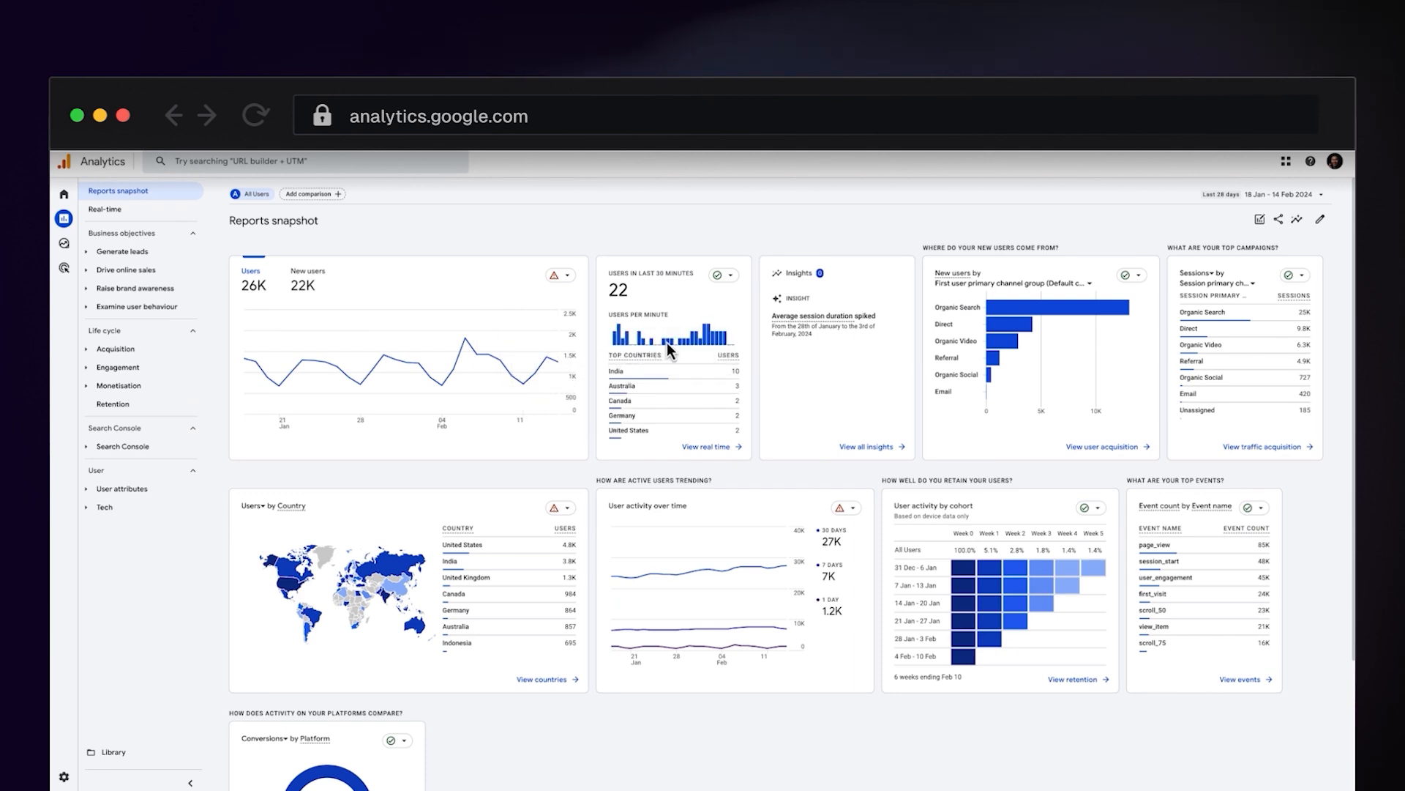
{"action": "mouse_move", "coordinate": [726, 503]}
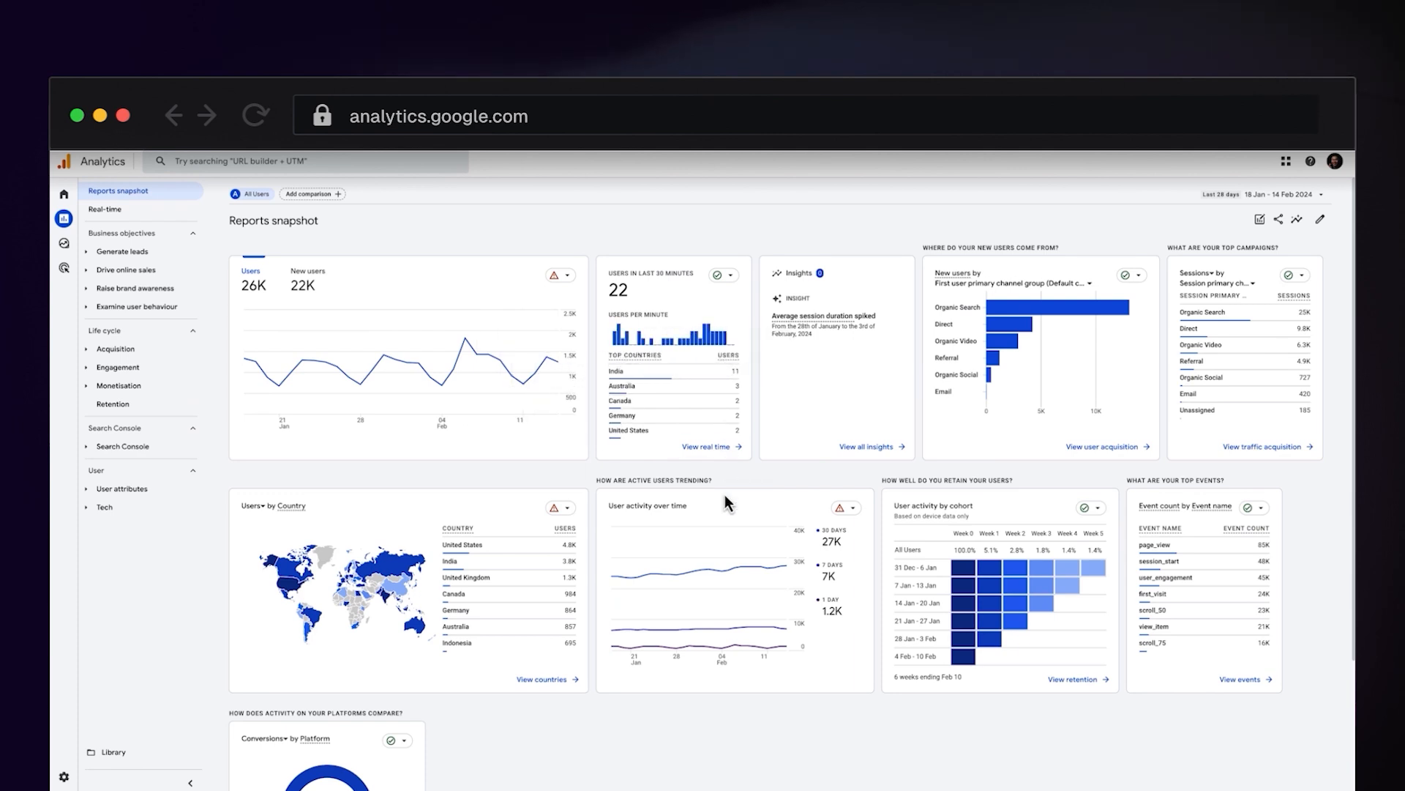
{"action": "mouse_move", "coordinate": [723, 582]}
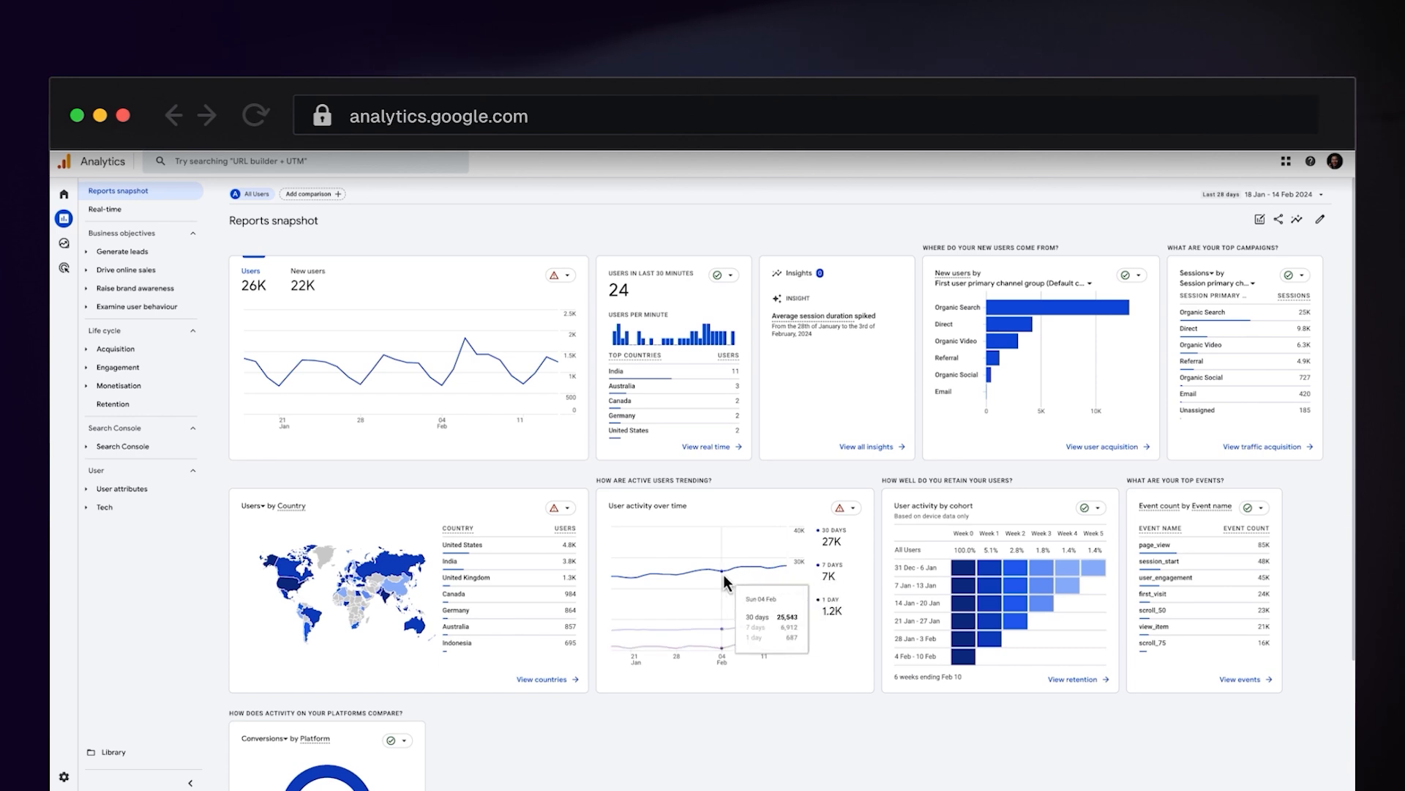
{"action": "mouse_move", "coordinate": [616, 592]}
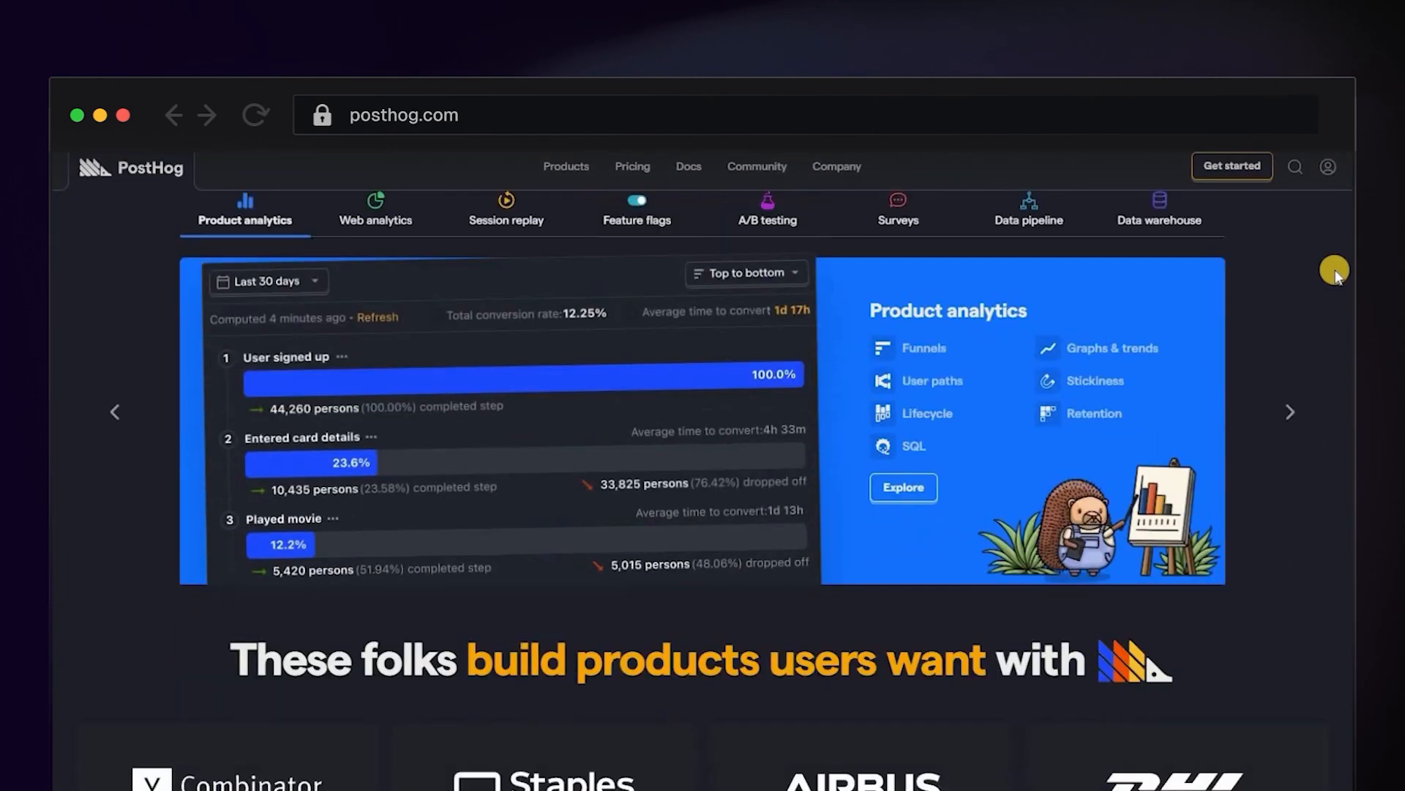
- Scroll PostHog's homepage and open the Sign Up > Discovered Learnings funnel insight
{"action": "scroll", "scroll_direction": "down", "scroll_amount": 3}
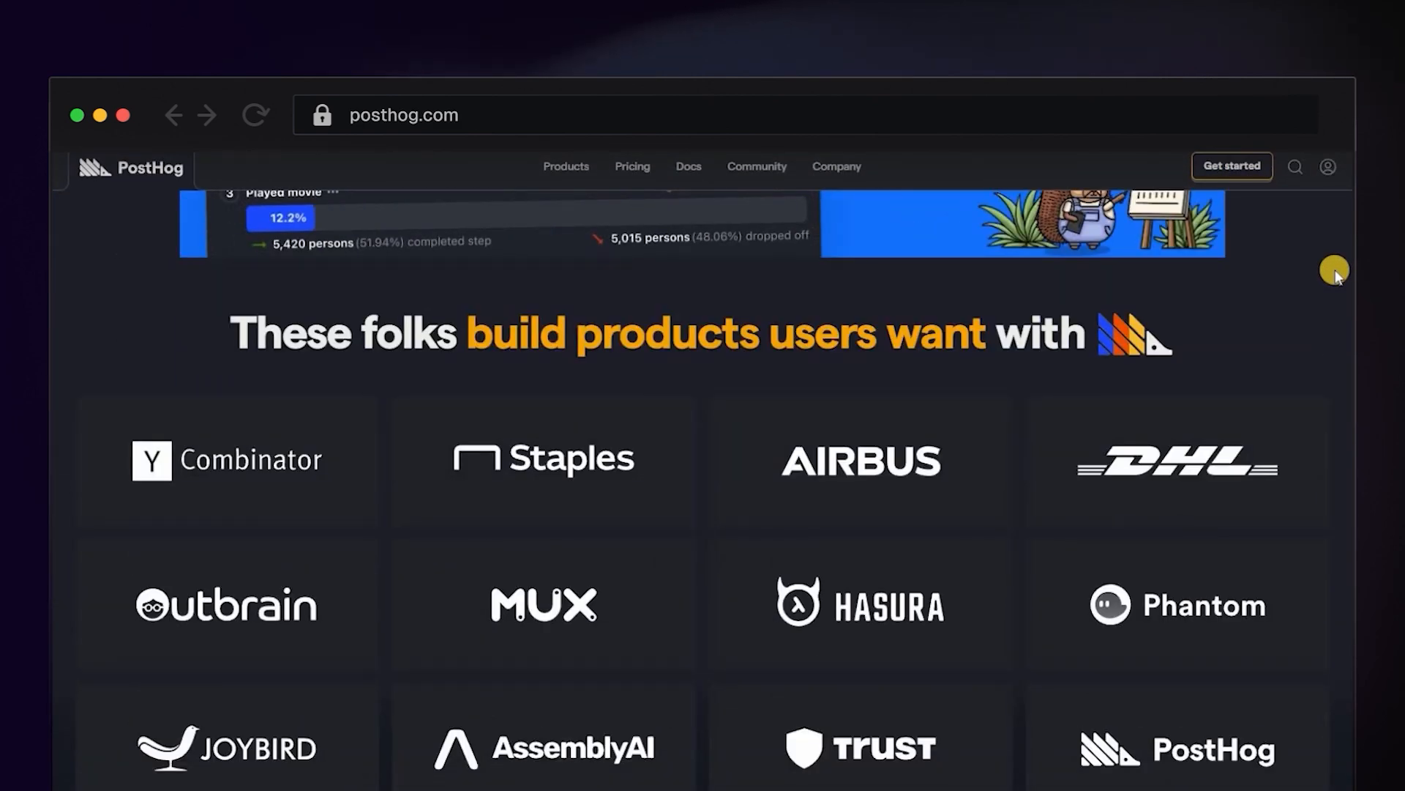
{"action": "scroll", "scroll_direction": "down", "scroll_amount": 3}
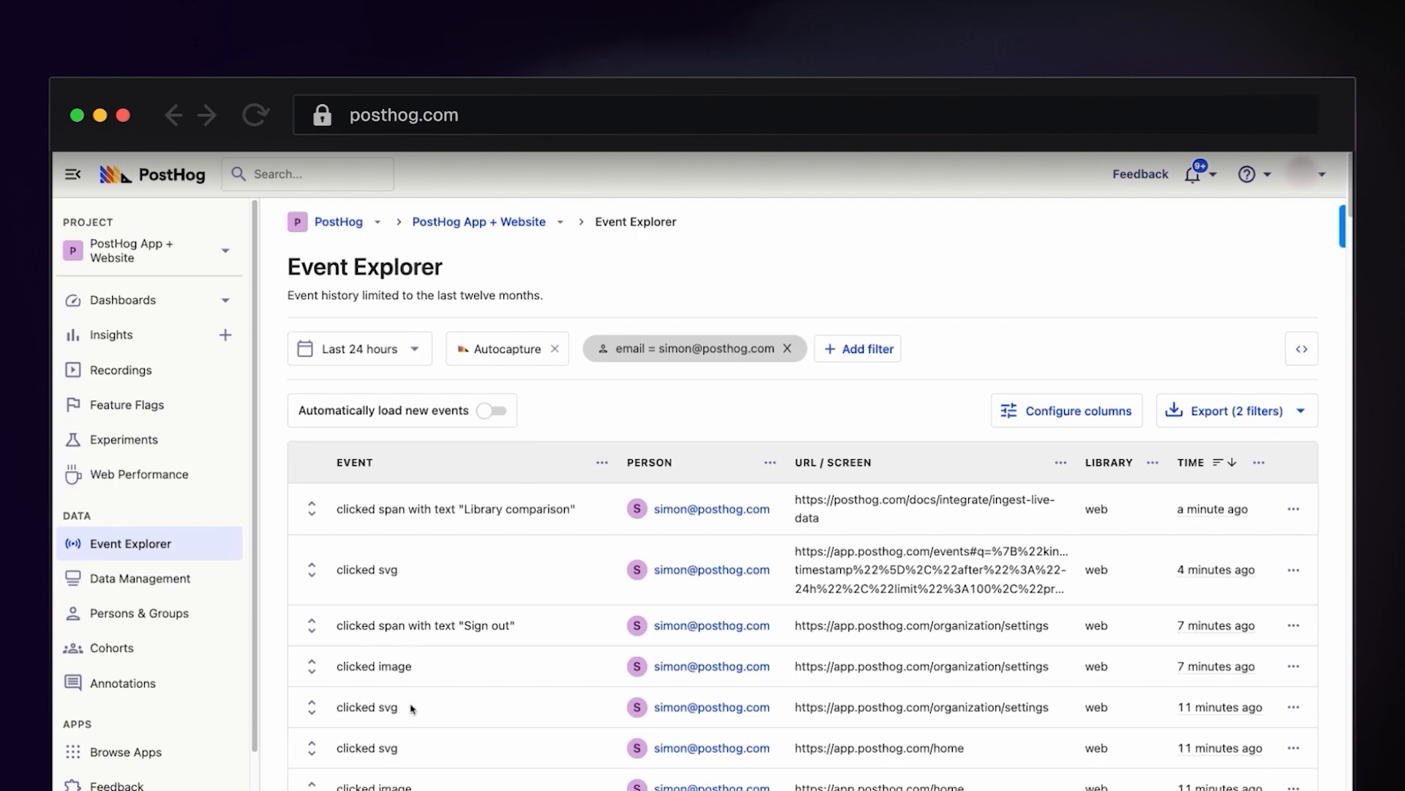
{"action": "left_click", "coordinate": [140, 578]}
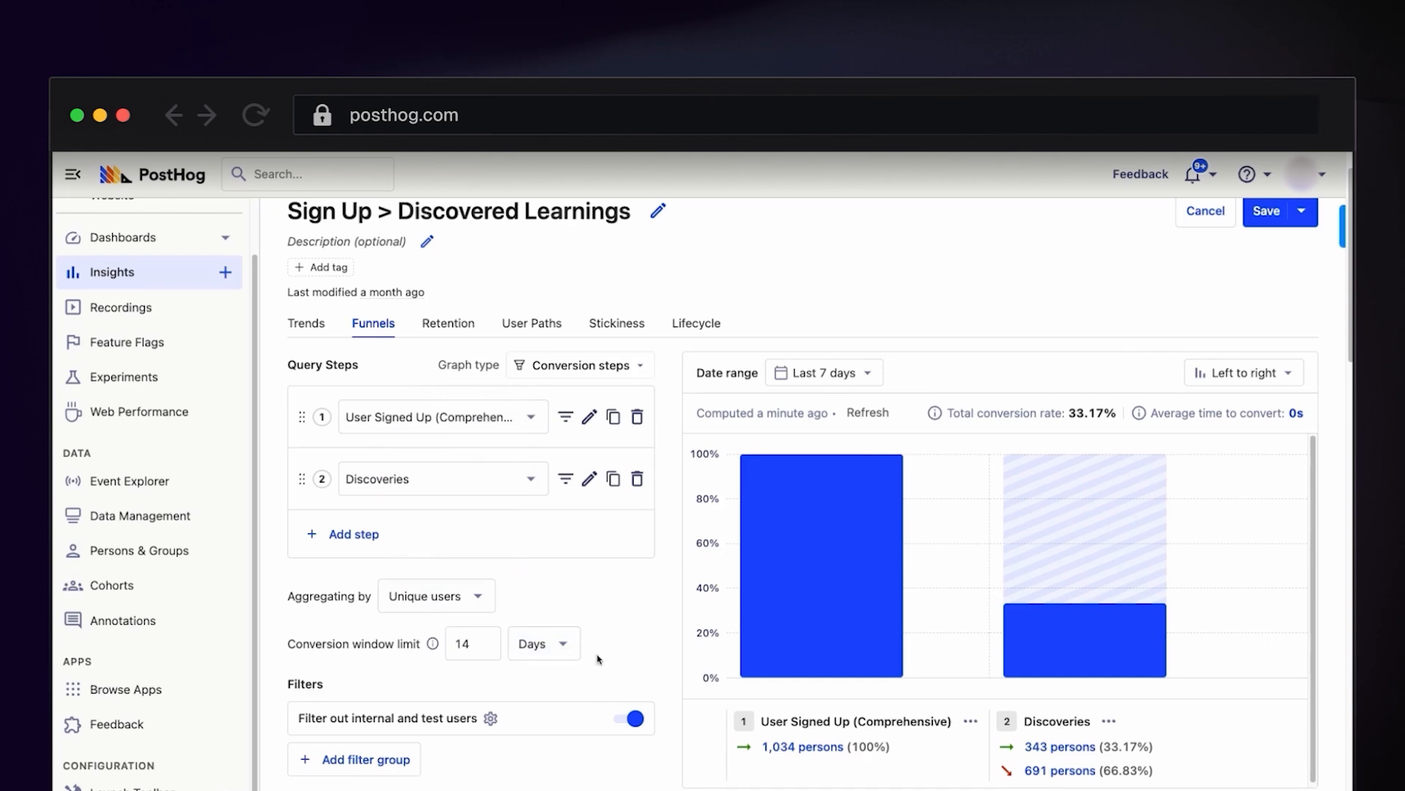
{"action": "scroll", "scroll_direction": "down", "scroll_amount": 3}
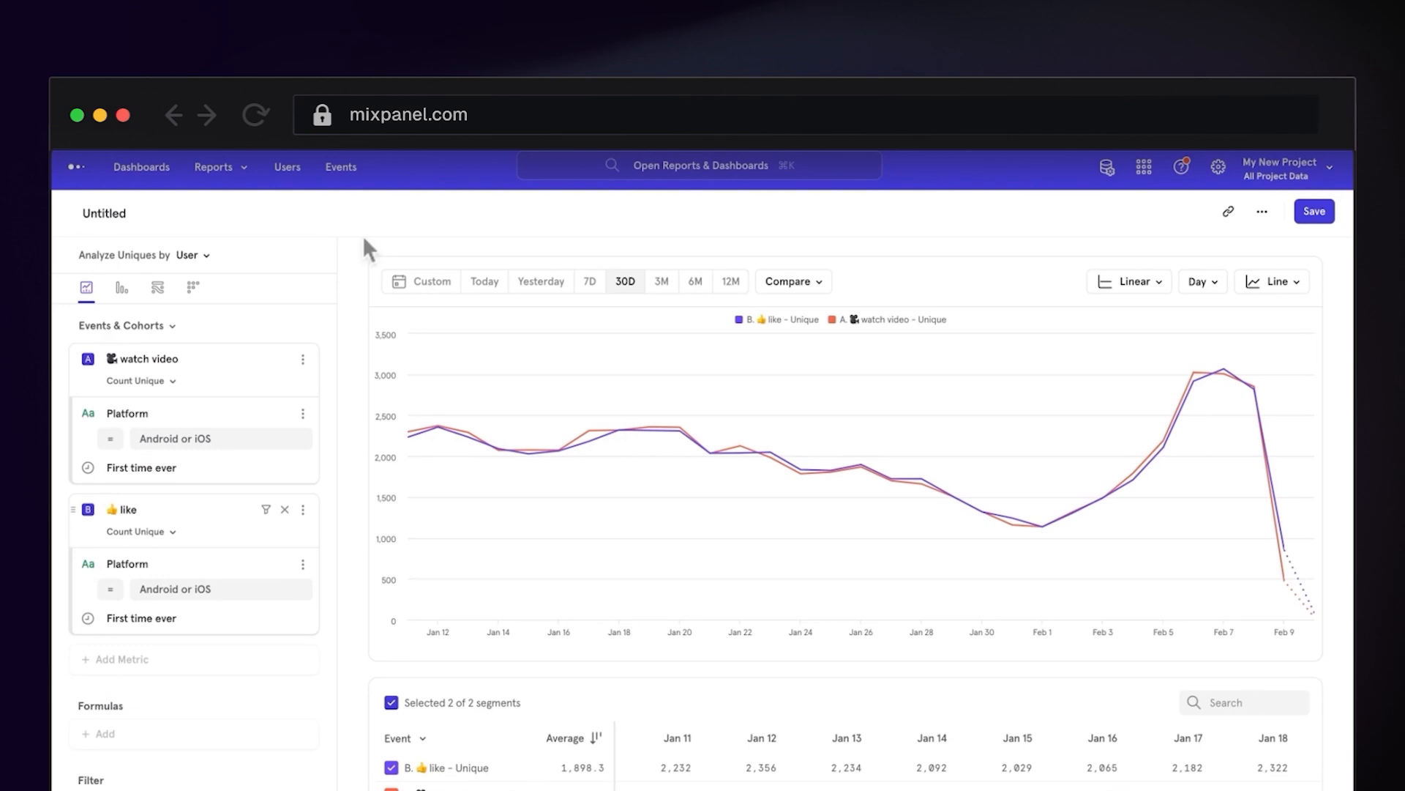
- Inspect the 30-day Mixpanel chart of unique watch video and like events
{"action": "left_click", "coordinate": [792, 280]}
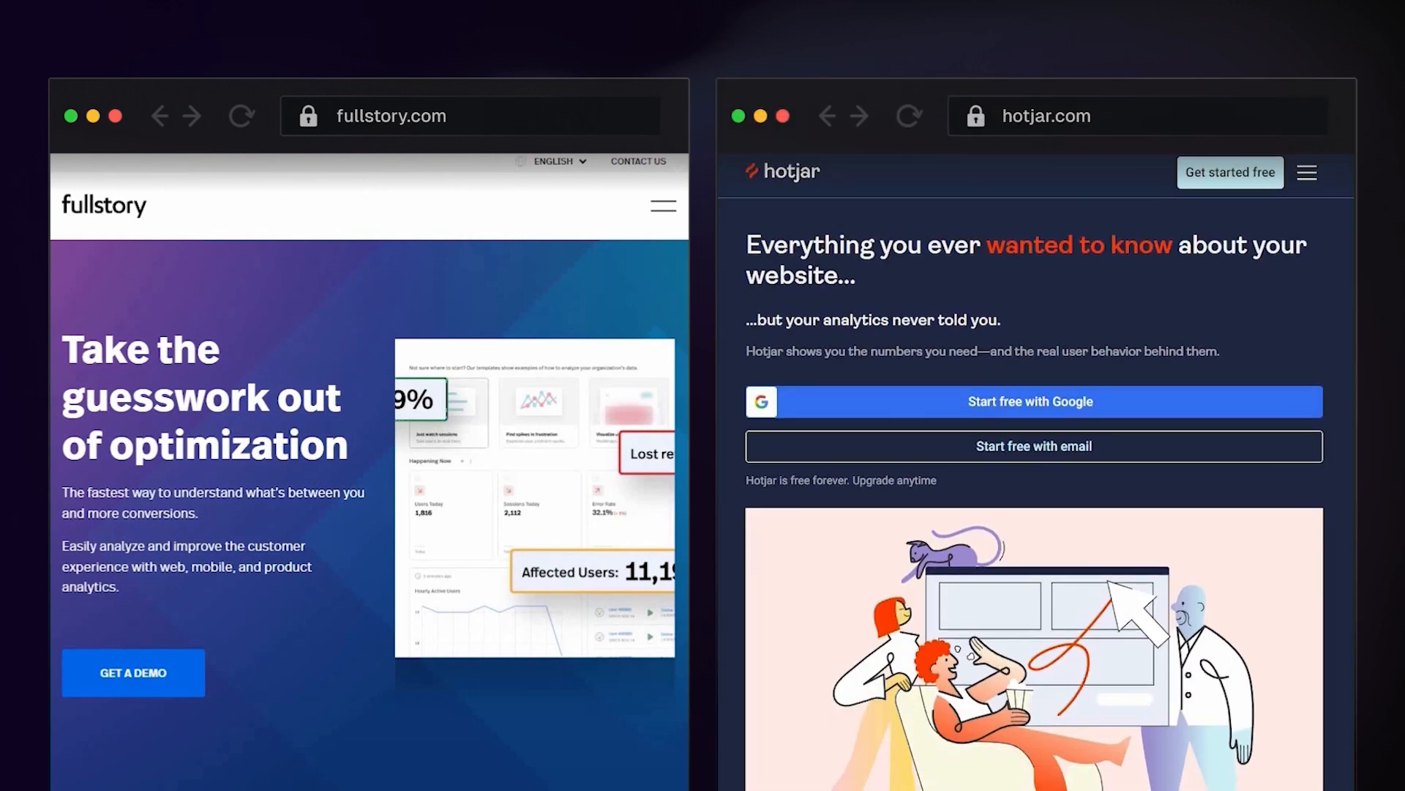
- Scroll the FullStory and Hotjar homepages down to their feature overviews
{"action": "scroll", "scroll_direction": "down", "scroll_amount": 3}
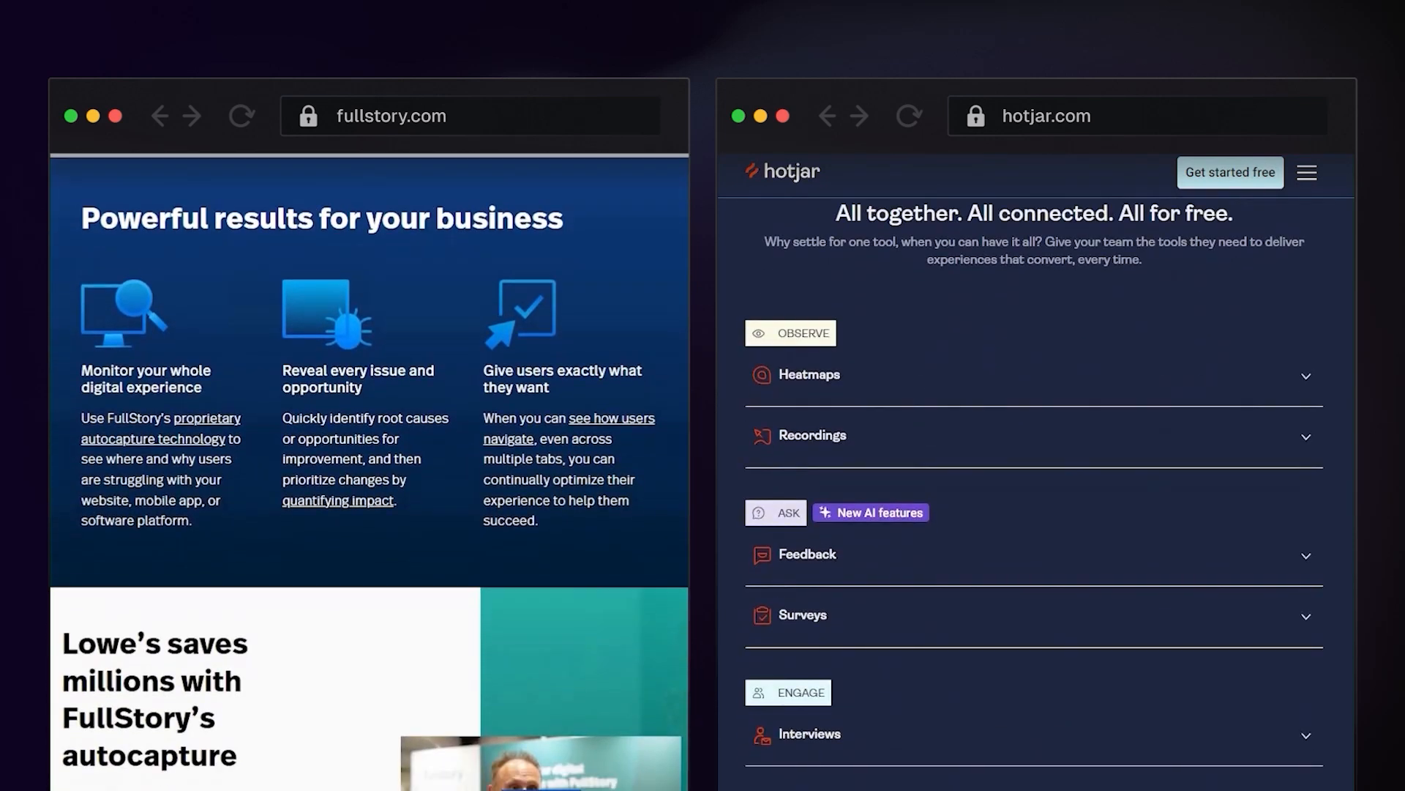
{"action": "left_click", "coordinate": [810, 374]}
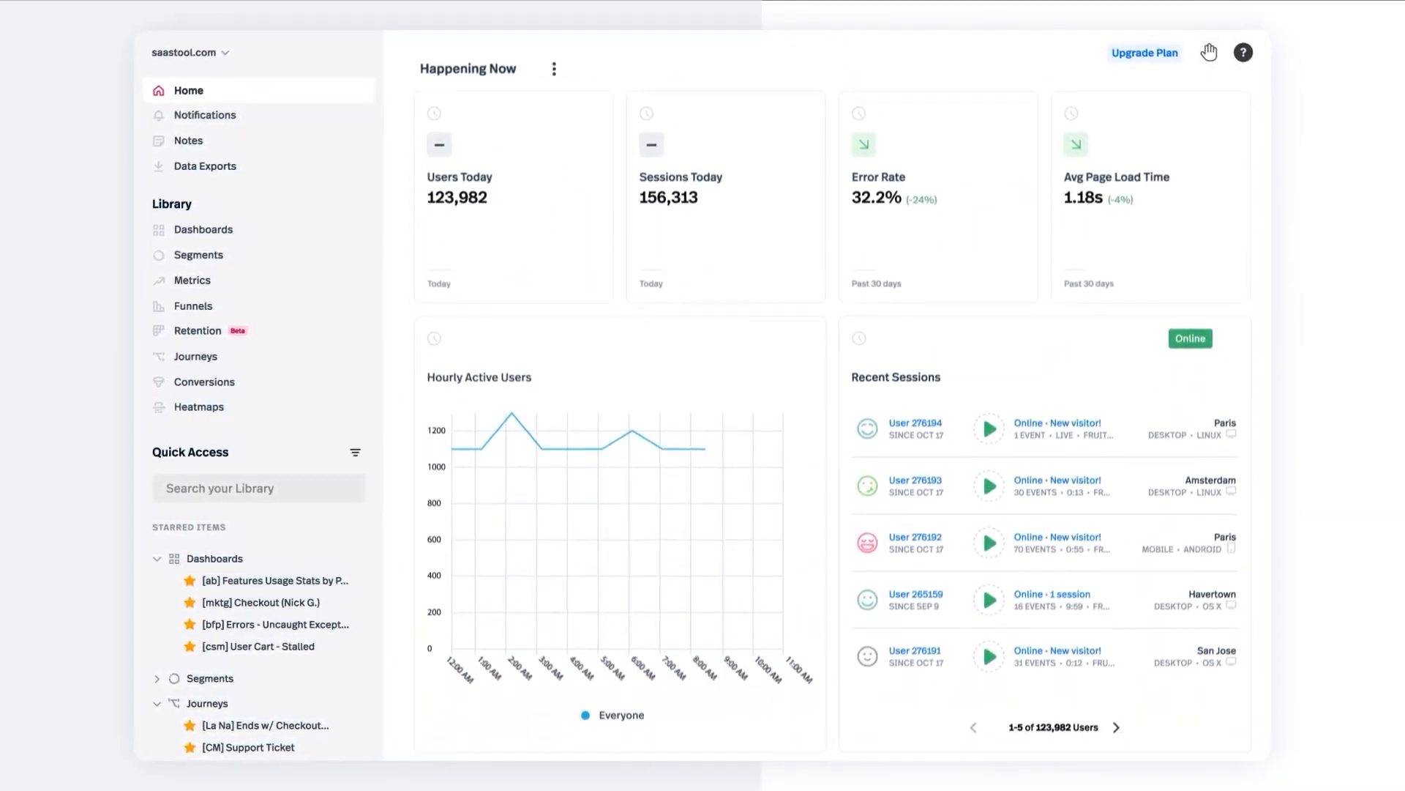
- Open the FullStory conversion funnel analysis showing the 12.69% test checkout funnel
{"action": "scroll", "scroll_direction": "down", "scroll_amount": 3}
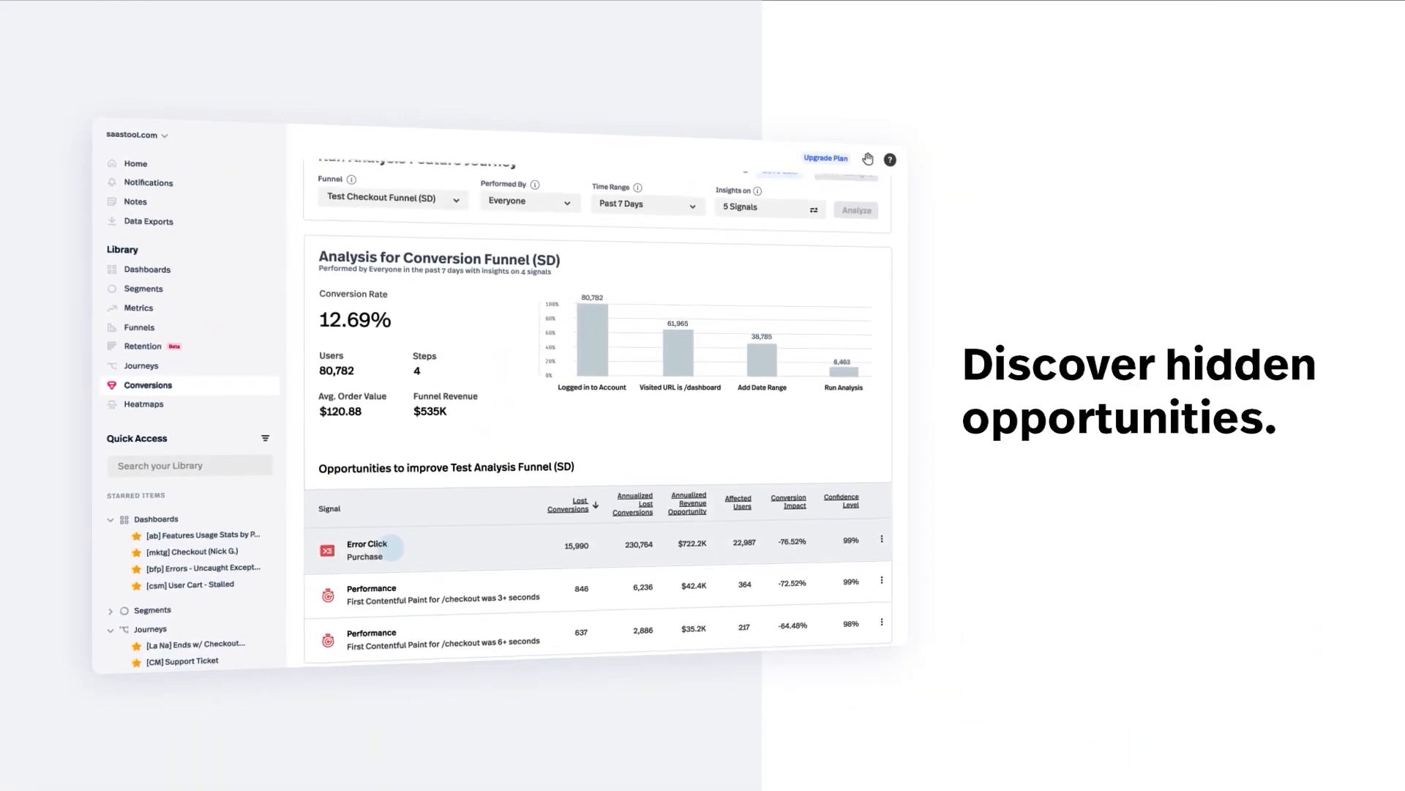
{"action": "left_click", "coordinate": [367, 550]}
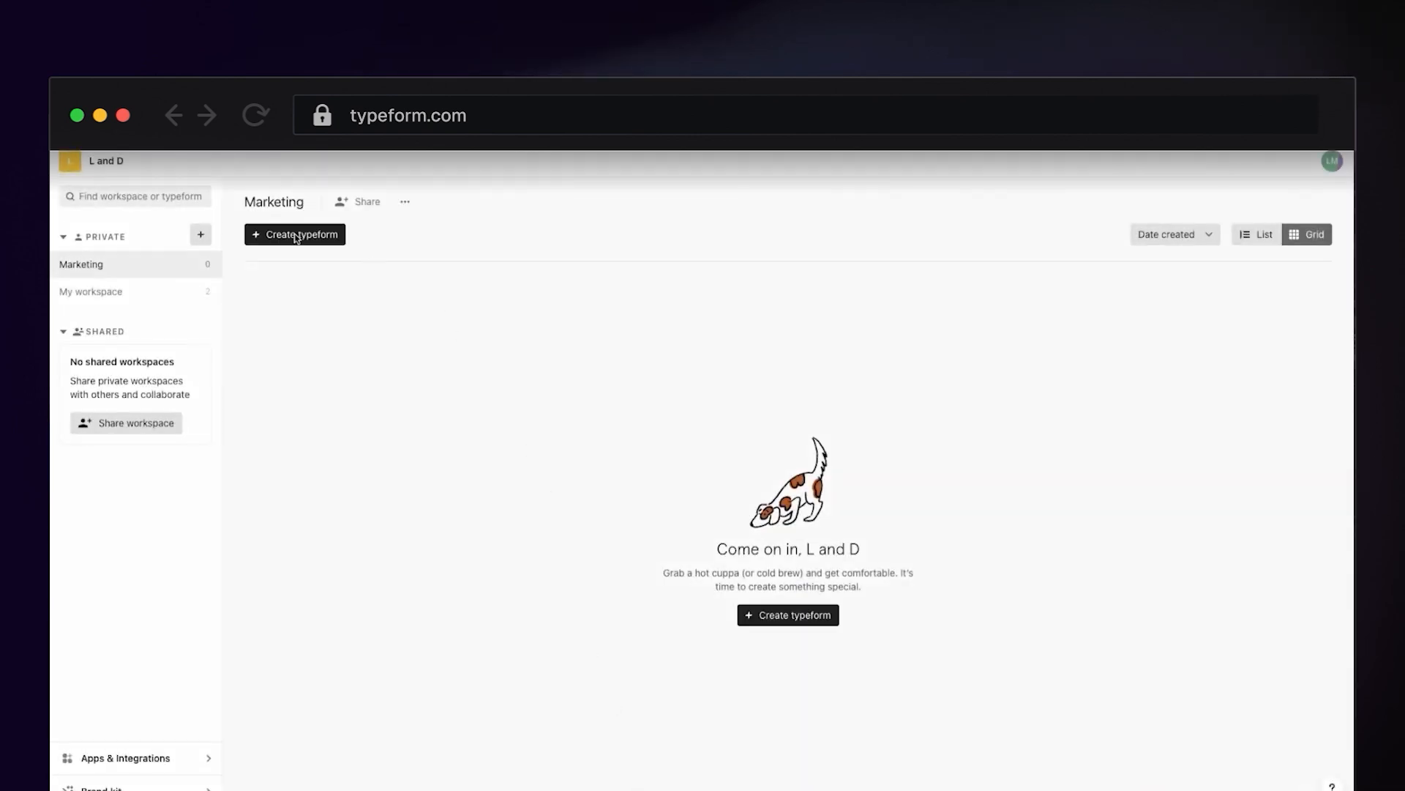
- Create a Contact Us typeform in Marketing using the seven-question Lead Qualification block
{"action": "left_click", "coordinate": [301, 234]}
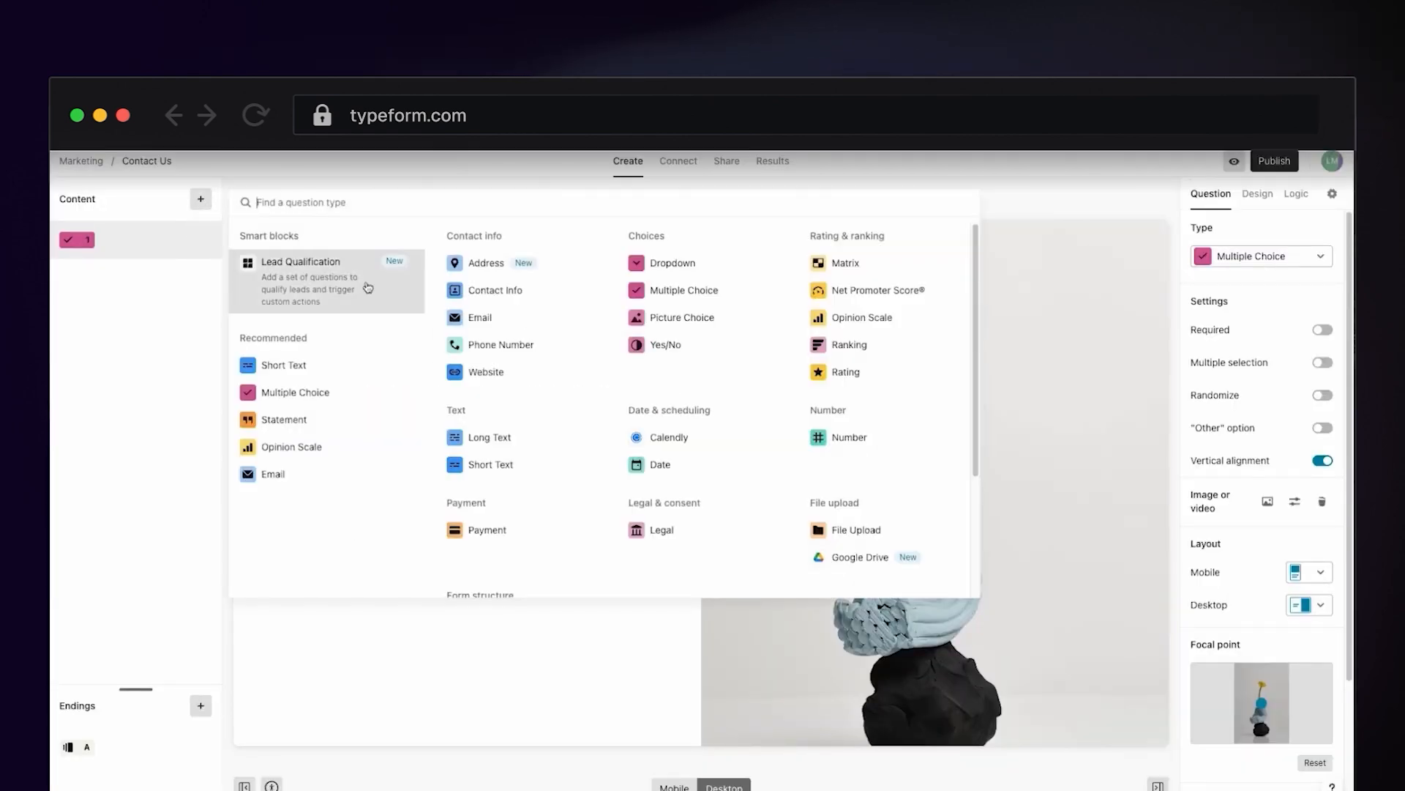
{"action": "left_click", "coordinate": [300, 280]}
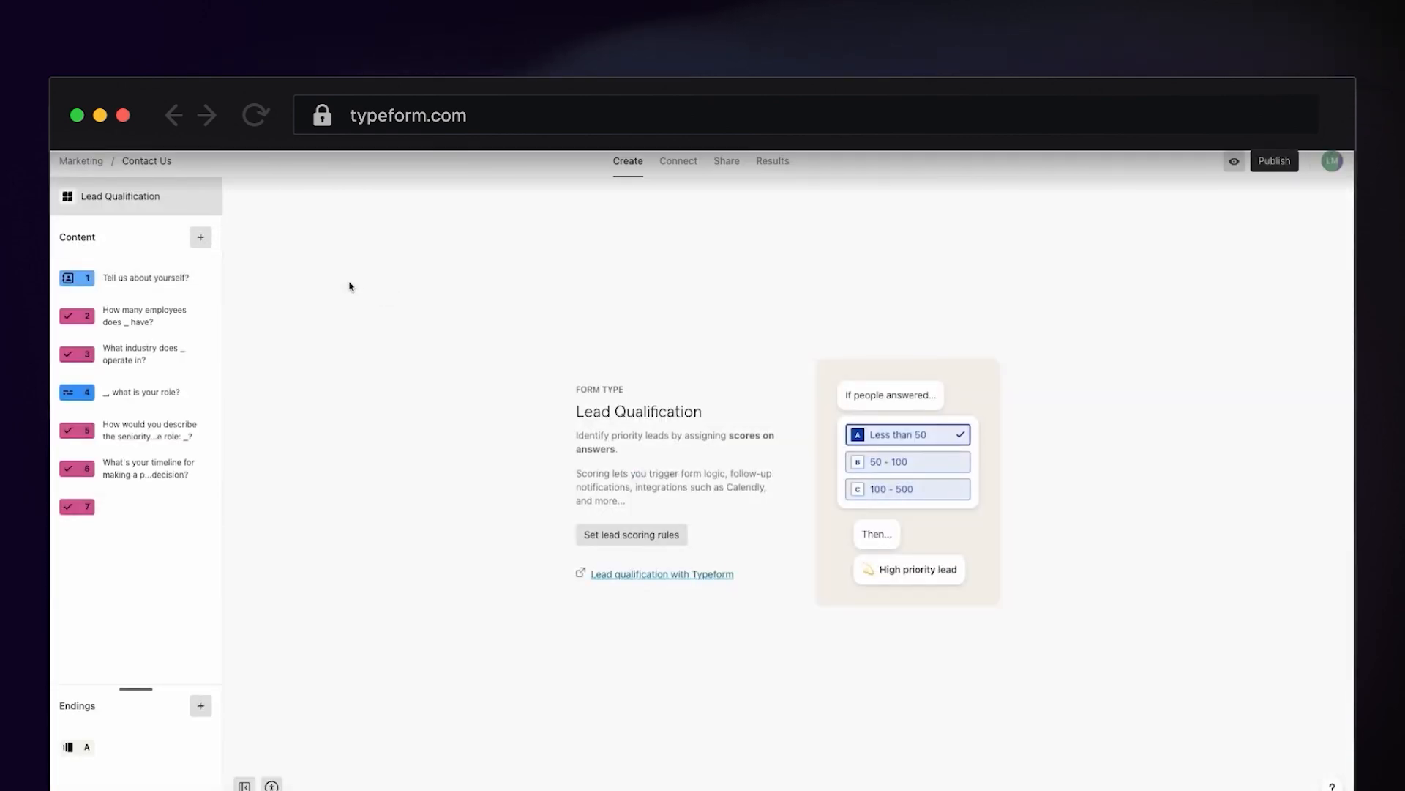